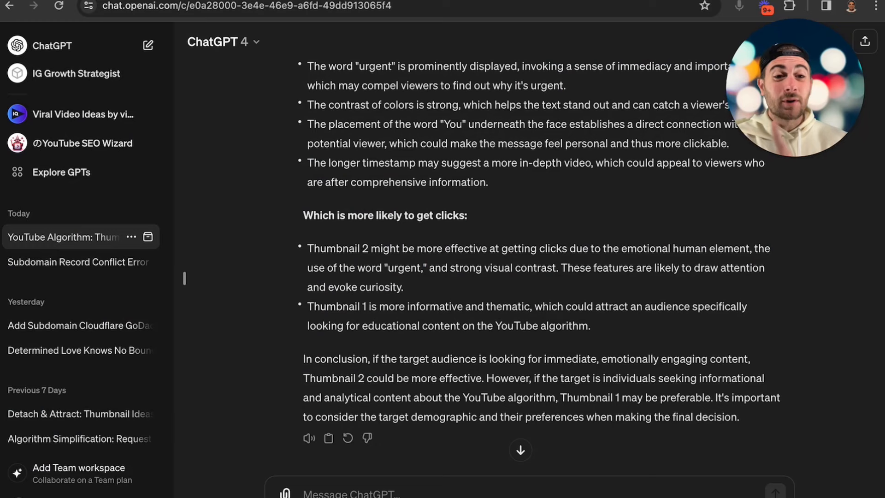
Scroll through the 'youtube algorithm' search results to view the urgent-thumbnail video.
scroll(up, 3)
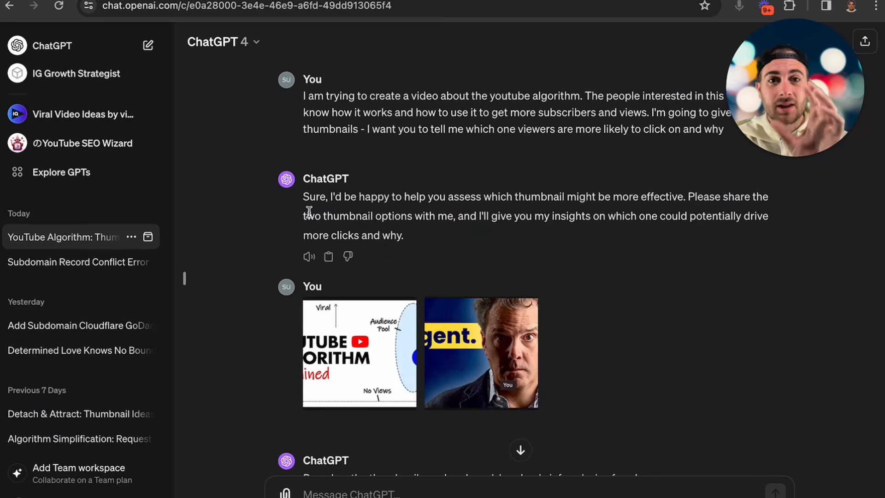
mouse_move(742, 48)
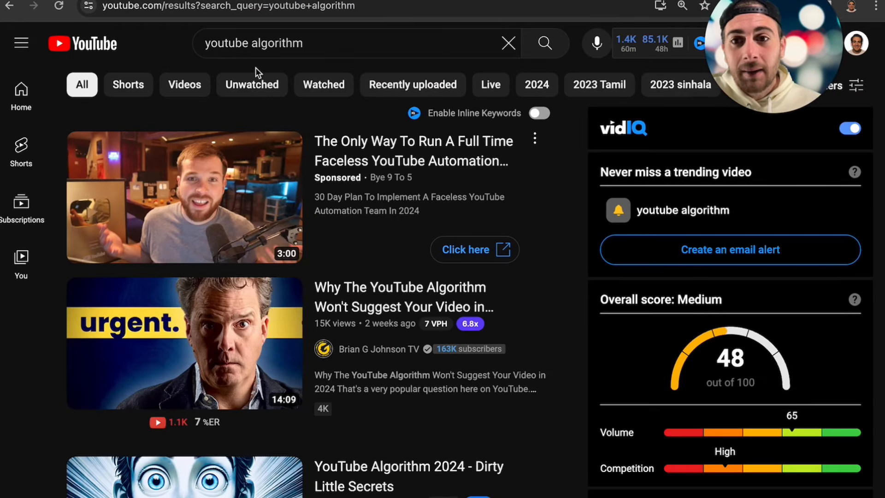
mouse_move(368, 229)
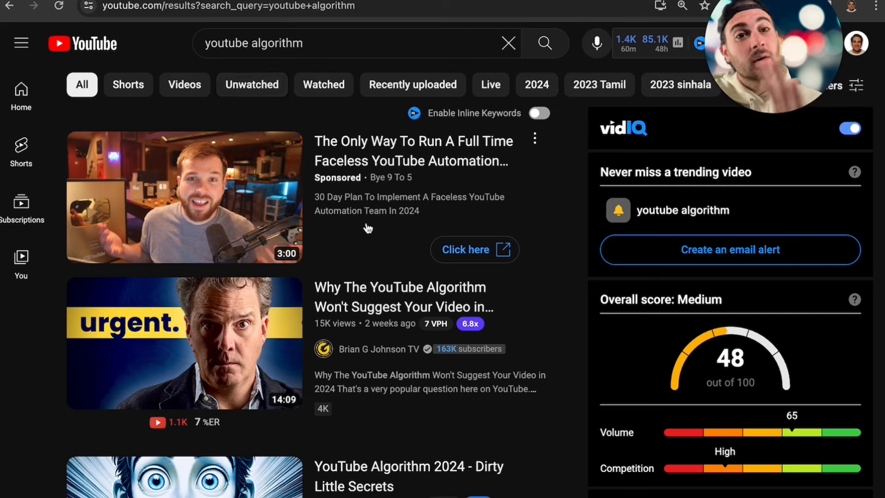
mouse_move(72, 412)
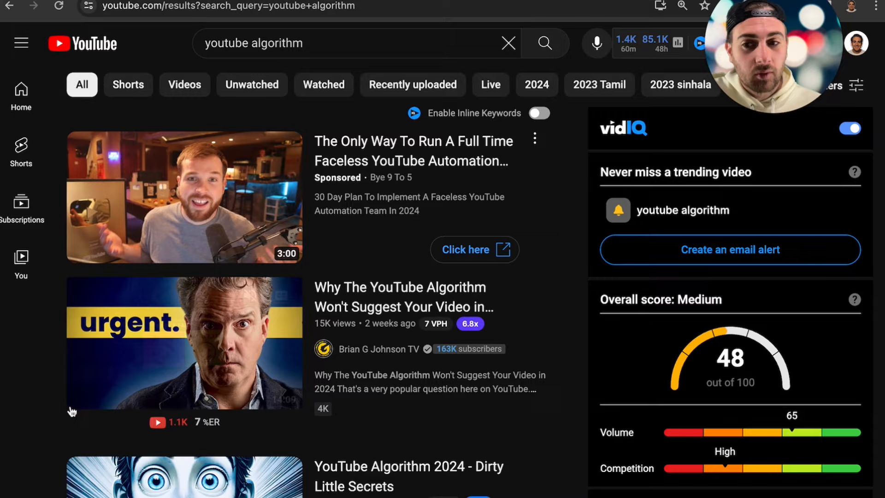
scroll(down, 3)
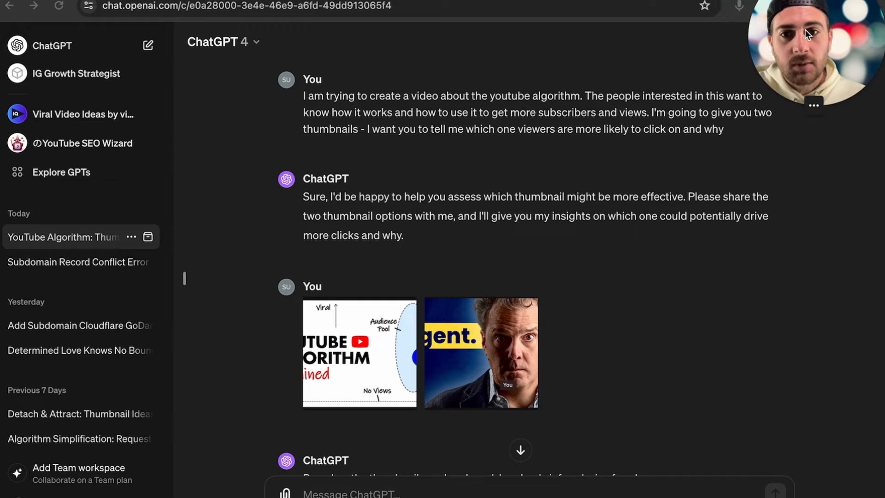
mouse_move(580, 150)
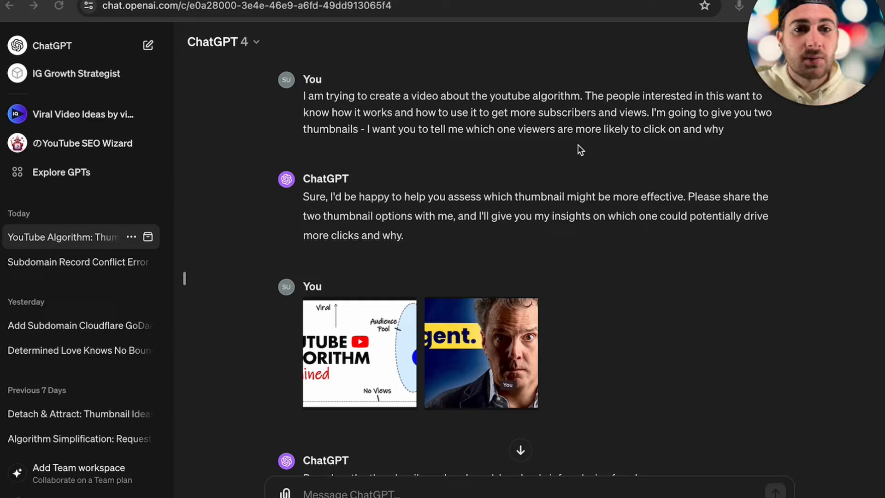
mouse_move(506, 160)
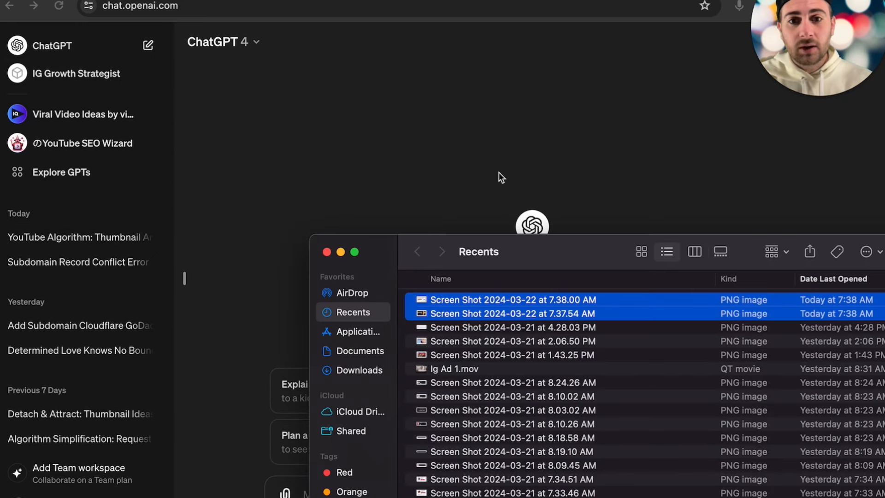
Attach the prompt screenshot, ask 'what does this say type it', then return to the thumbnail comparison chat.
click(511, 330)
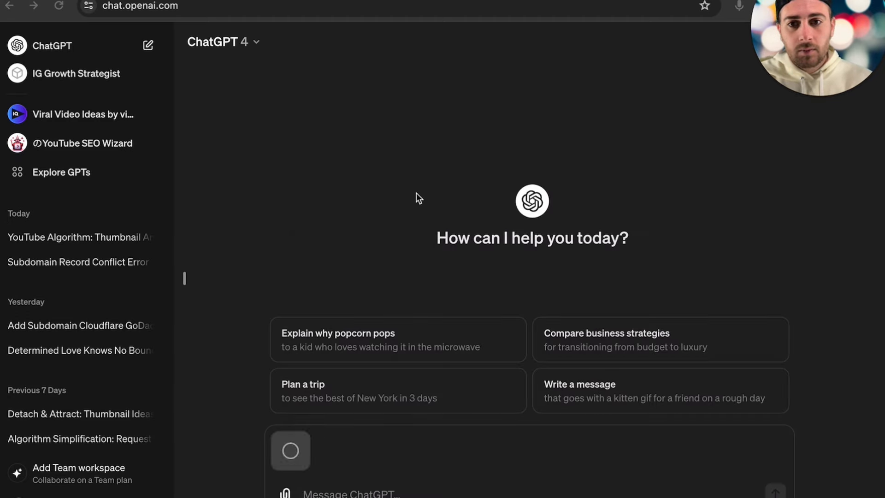
text(what doe)
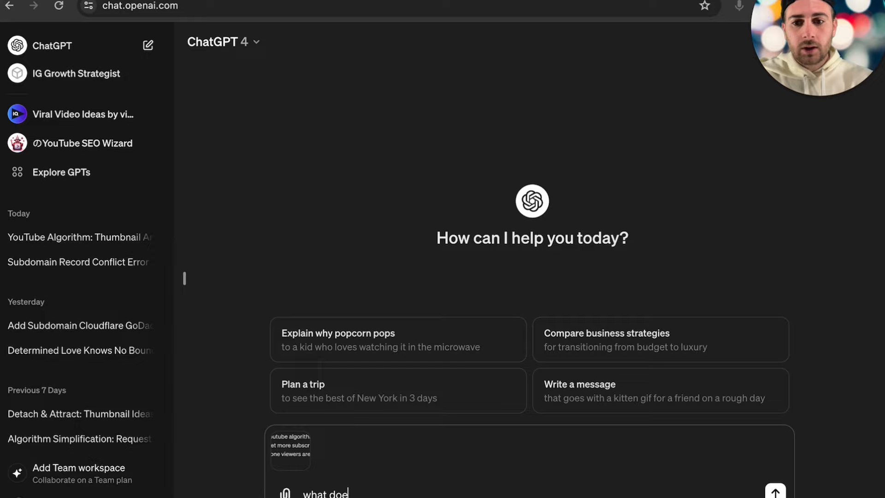
text(s this say type it)
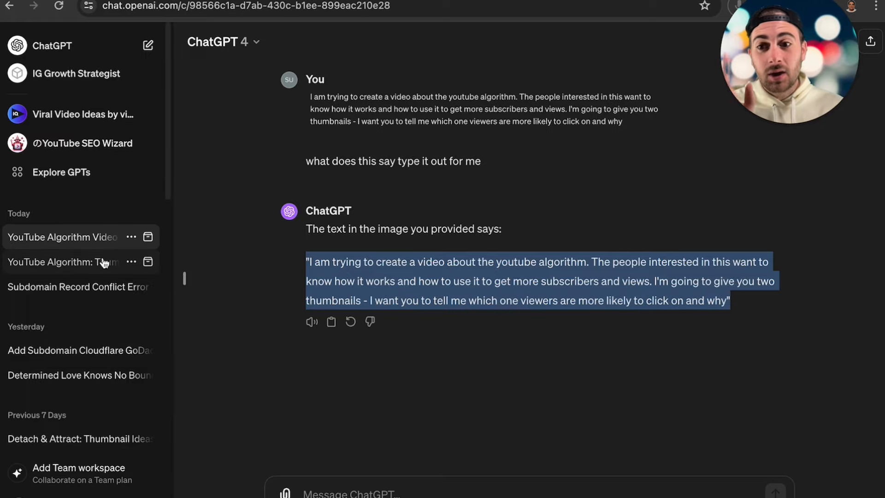
click(62, 261)
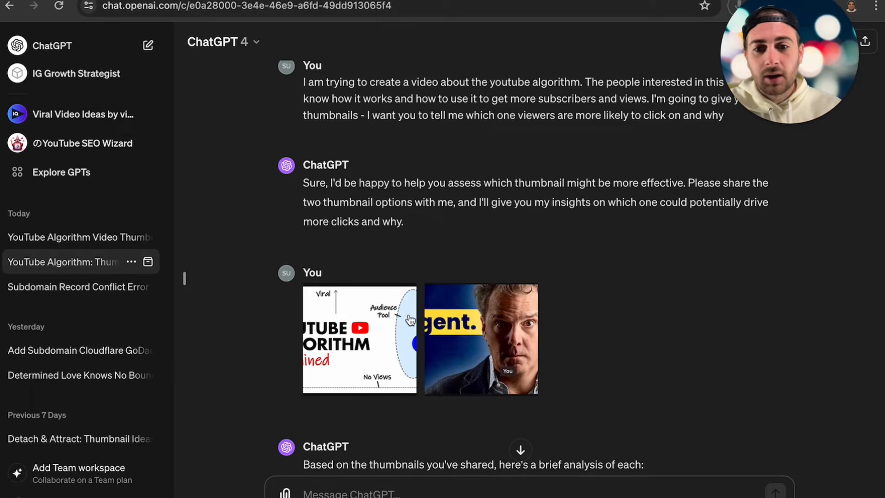
scroll(down, 3)
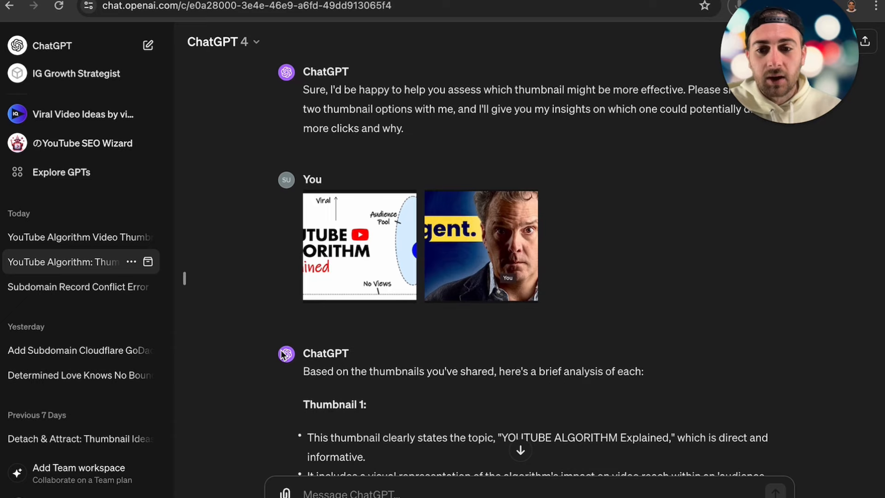
scroll(down, 3)
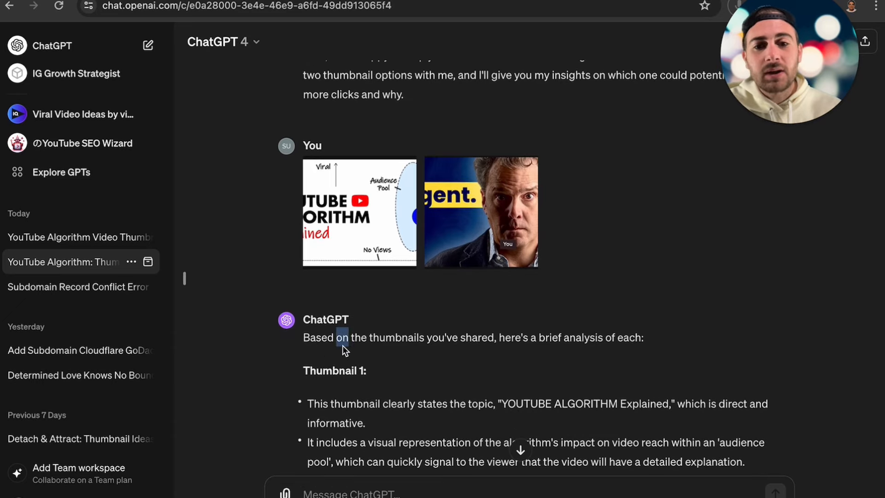
scroll(down, 3)
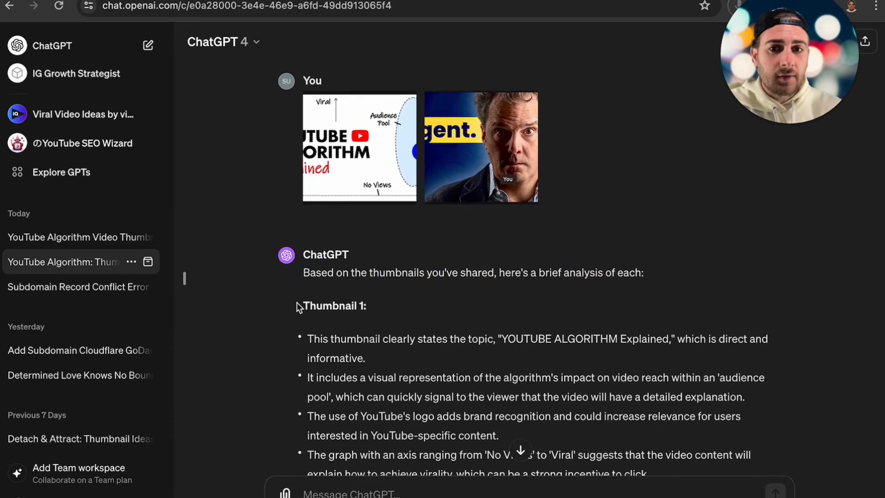
scroll(down, 3)
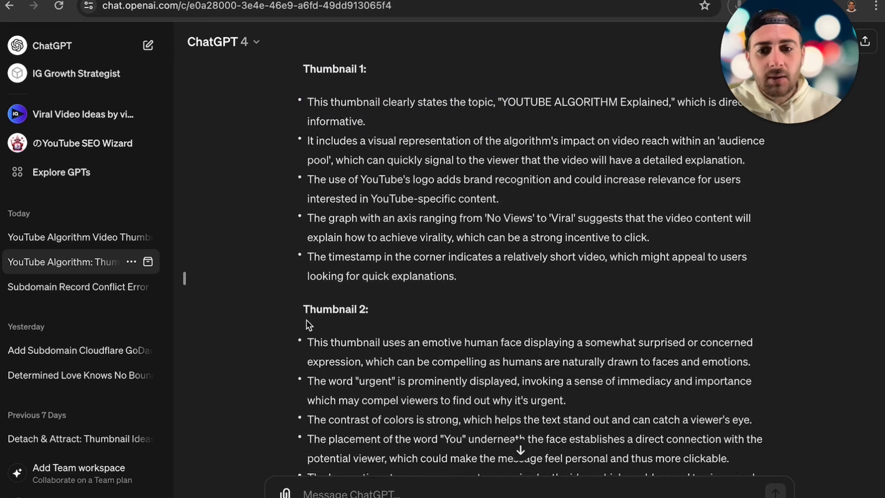
scroll(down, 3)
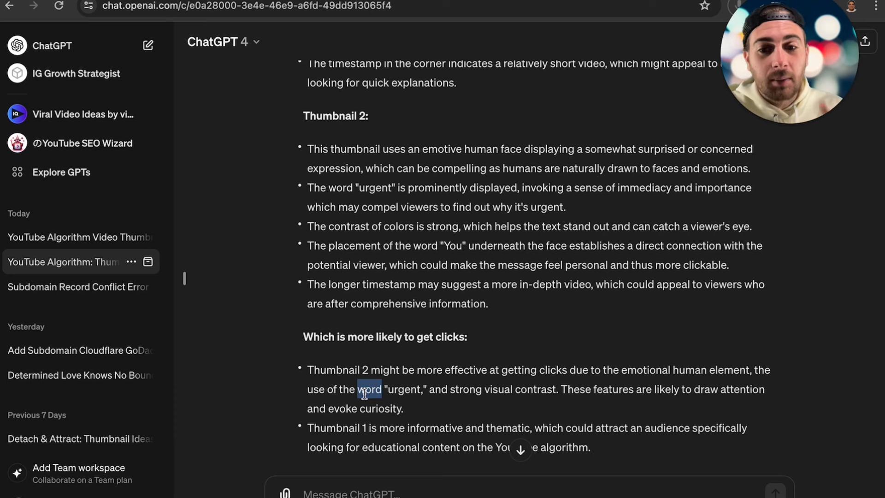
scroll(down, 3)
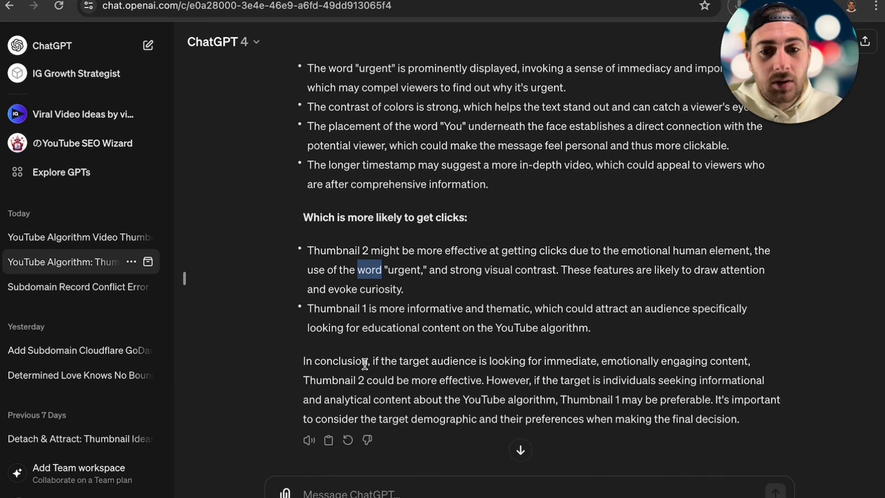
mouse_move(505, 354)
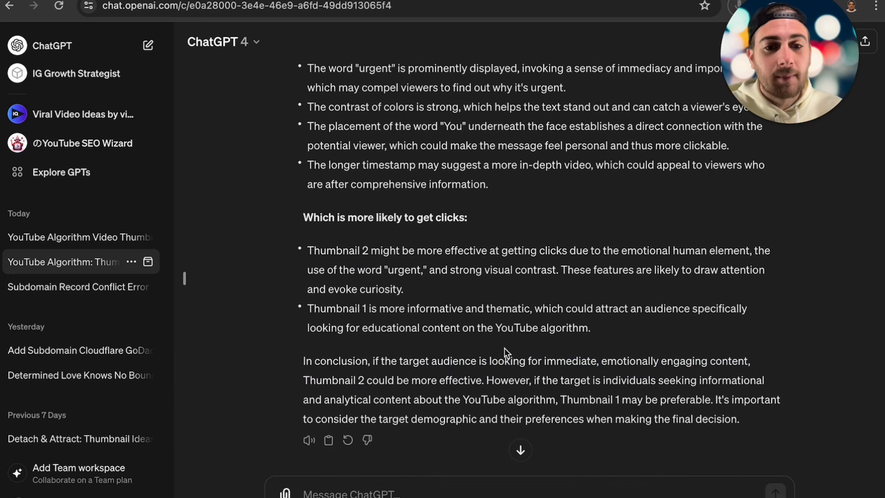
mouse_move(374, 377)
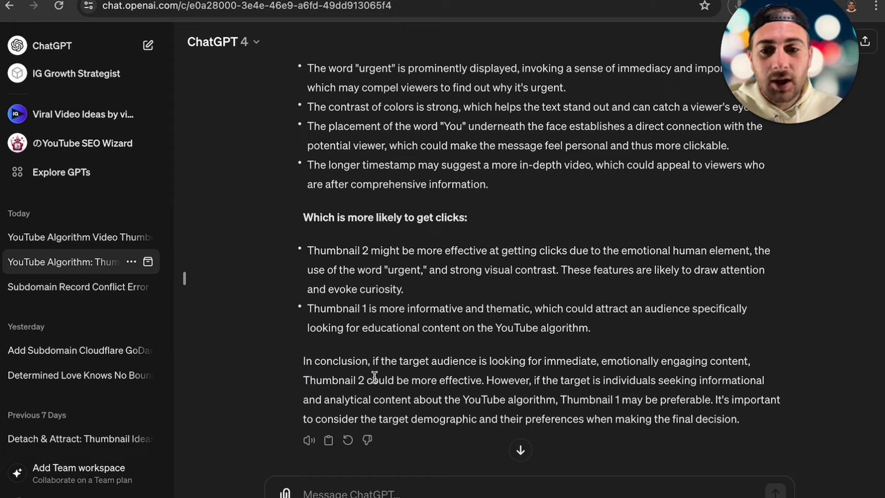
mouse_move(317, 394)
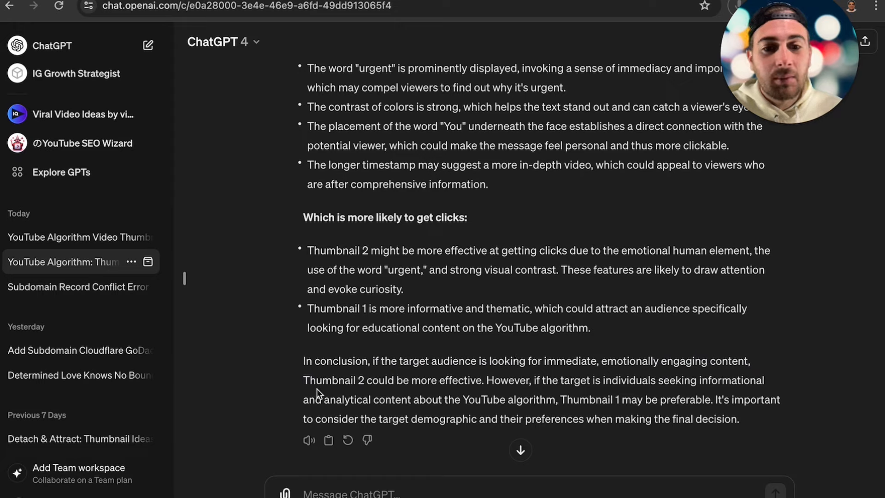
mouse_move(579, 389)
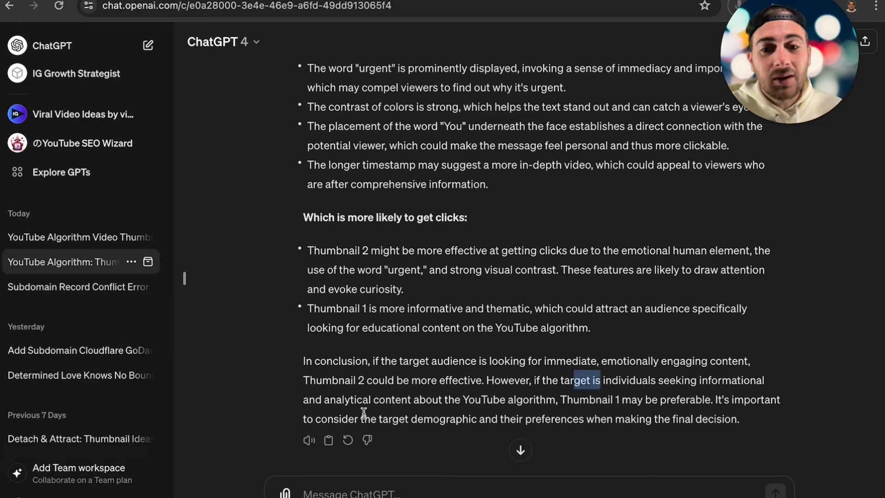
mouse_move(647, 403)
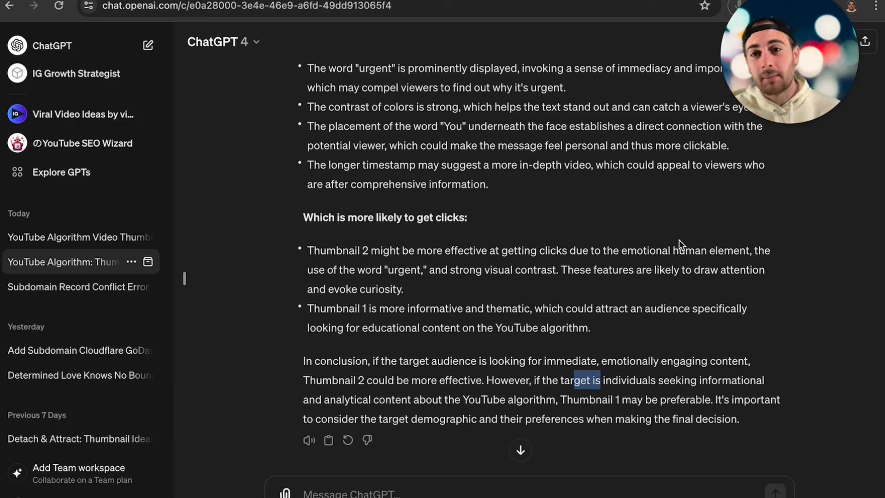
mouse_move(350, 52)
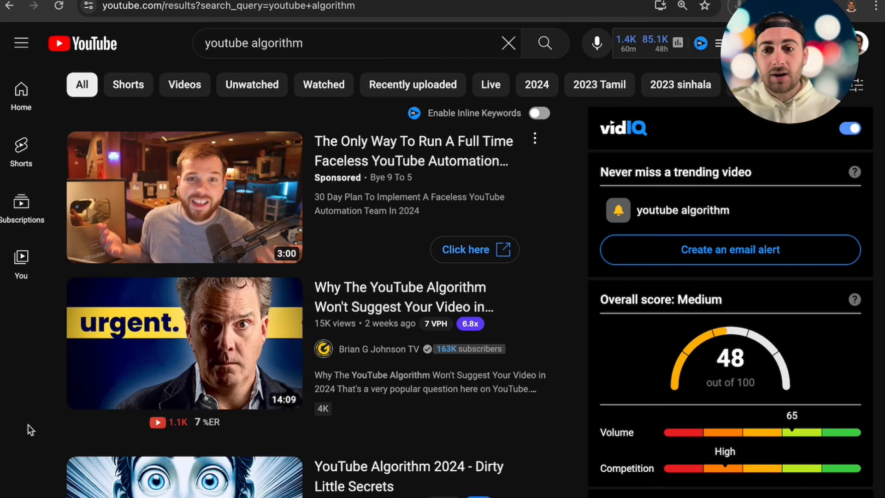
Scroll the 'youtube algorithm' search results toward the Brian G Johnson video.
scroll(down, 3)
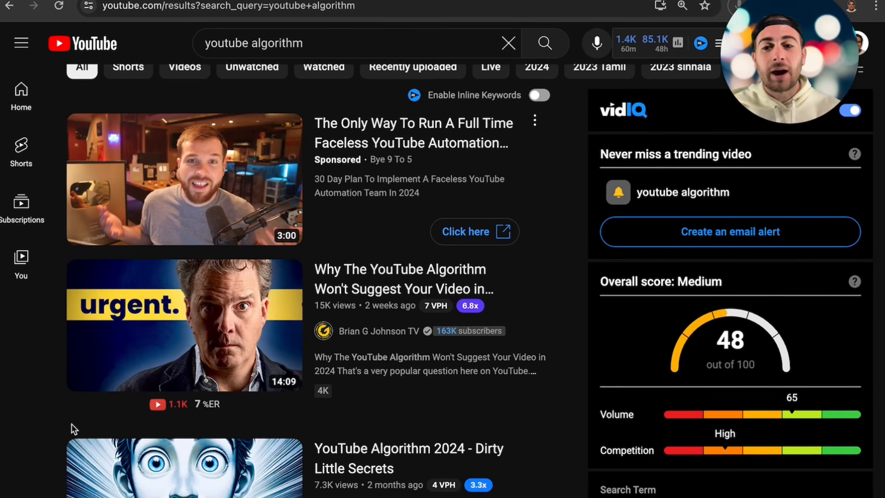
mouse_move(487, 385)
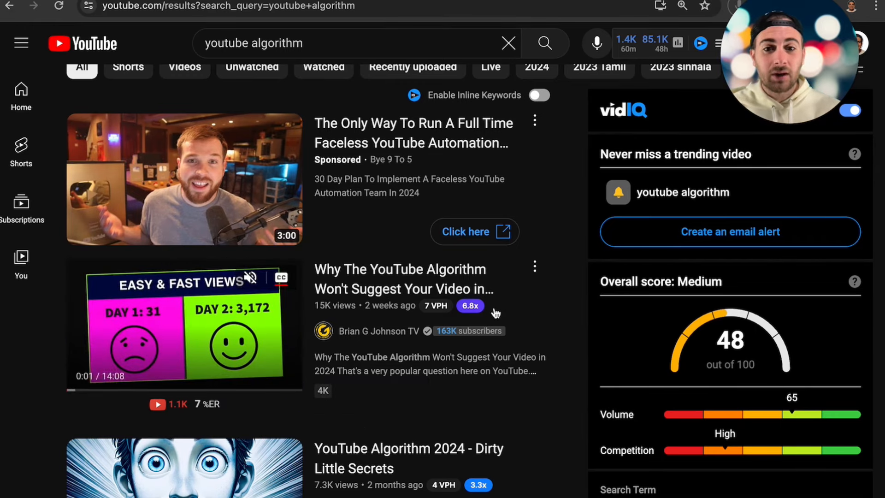
mouse_move(469, 305)
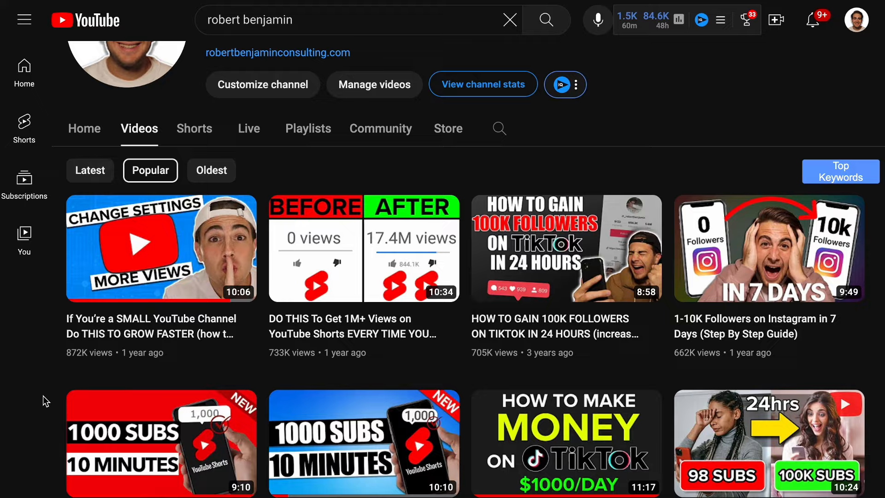
Scroll the channel's Videos tab listing its most popular videos.
scroll(down, 3)
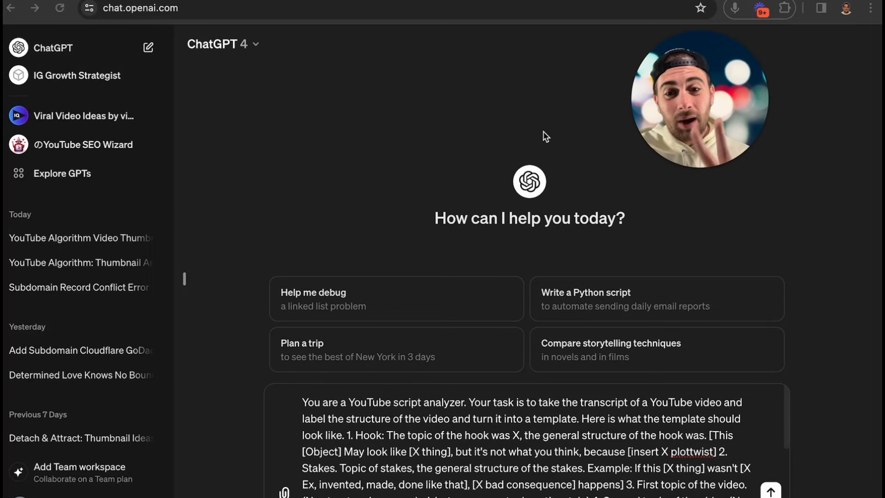
mouse_move(514, 259)
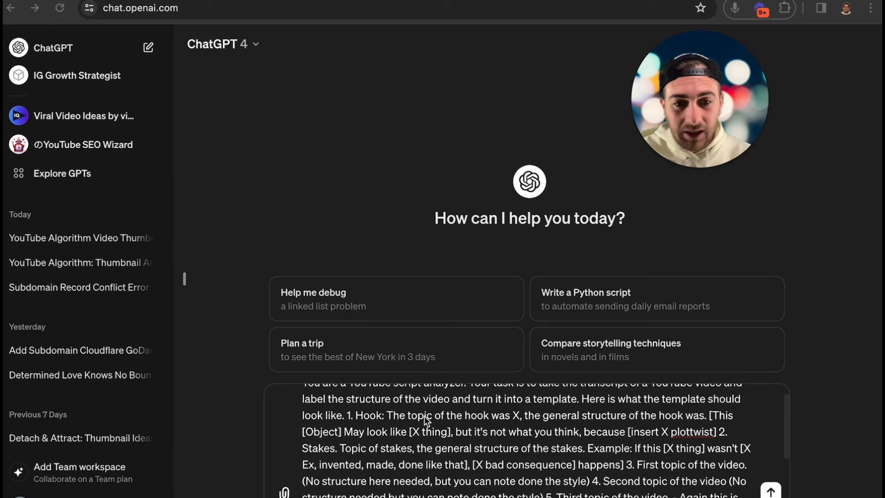
Open the video 'Why The YouTube Algorithm Won't Suggest Your Video in 2024'.
scroll(down, 3)
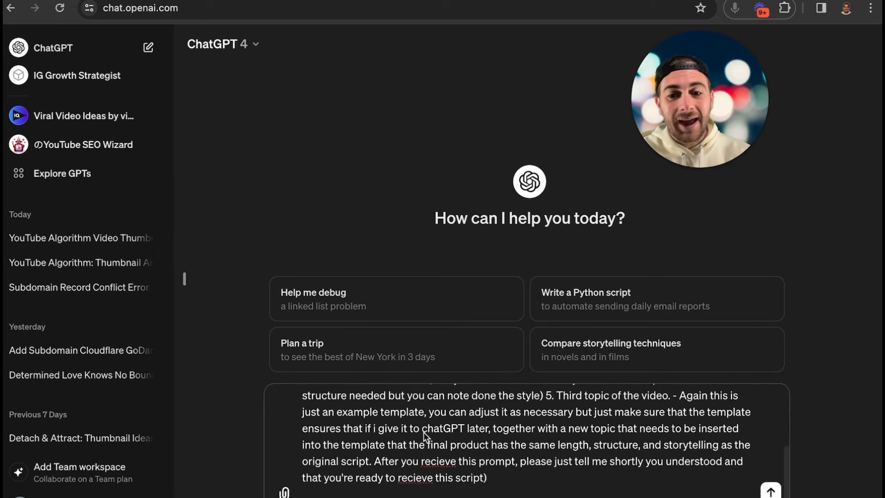
click(769, 490)
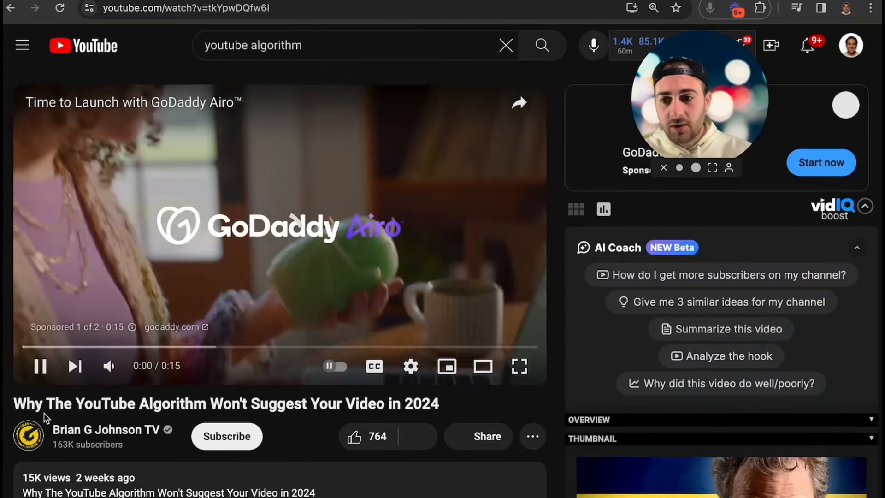
Show the video's transcript without timestamps, select its lines, and return to ChatGPT.
scroll(down, 3)
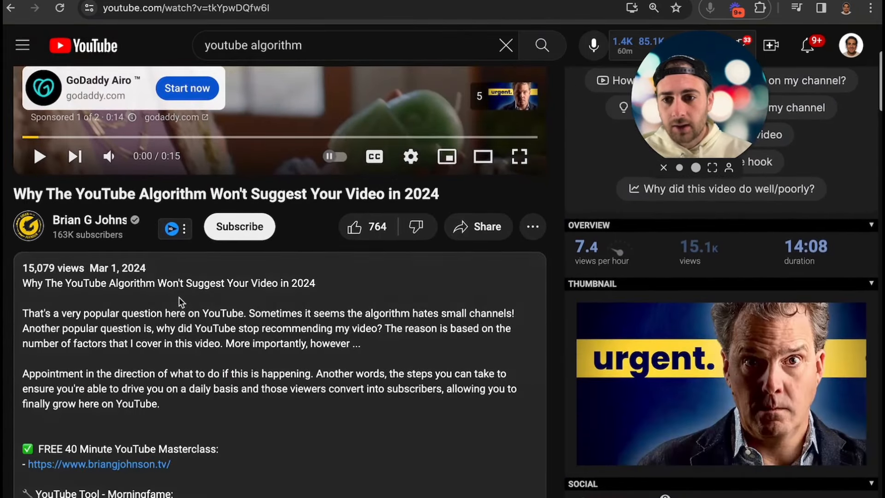
scroll(down, 3)
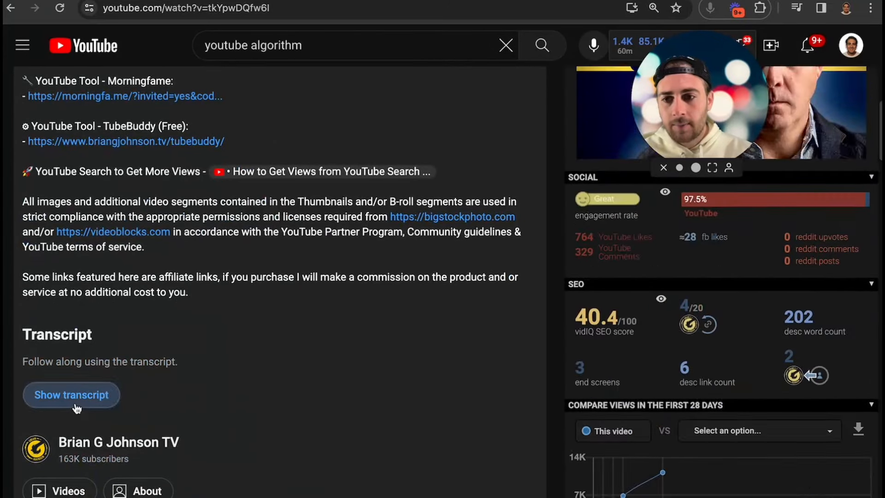
click(71, 395)
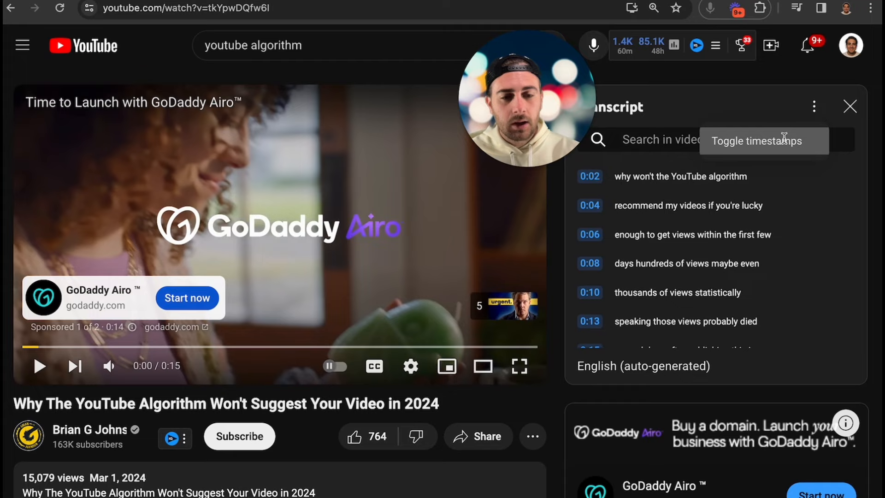
click(764, 140)
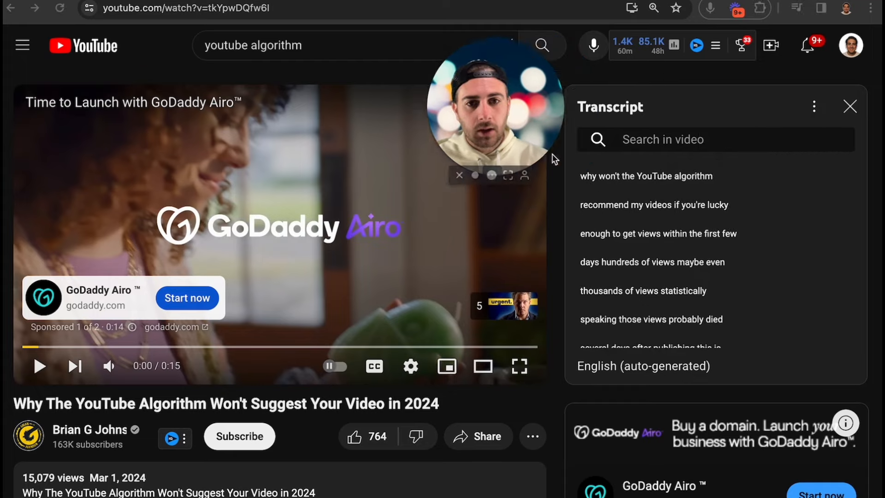
mouse_move(595, 189)
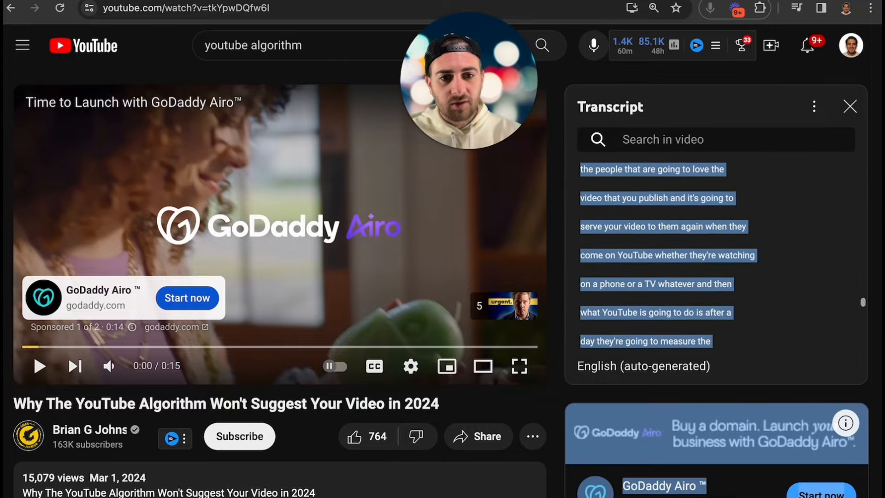
scroll(down, 3)
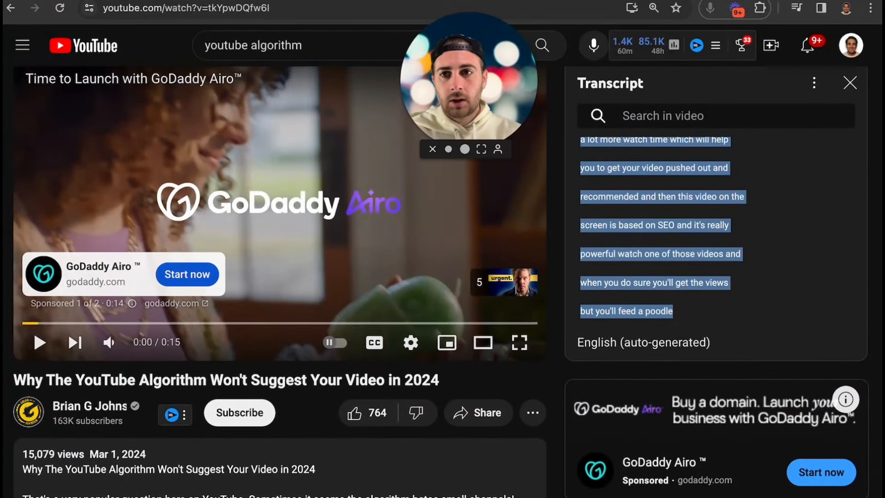
click(226, 8)
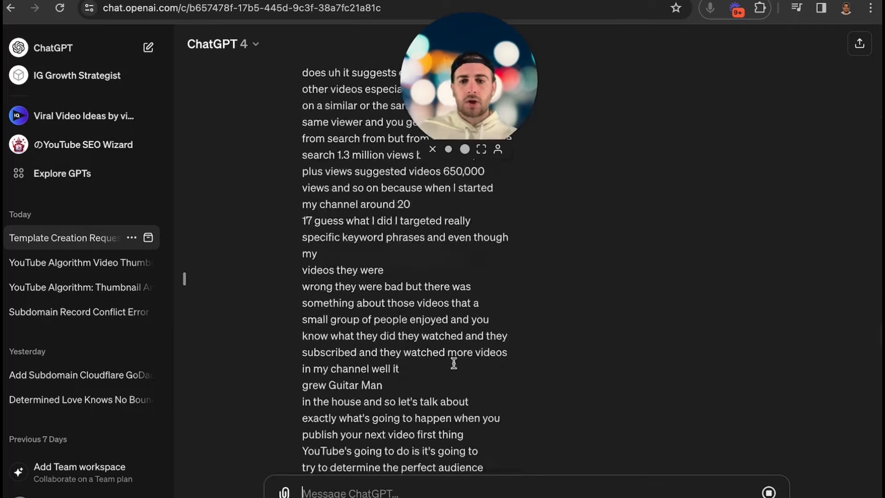
Scroll the ChatGPT conversation holding the pasted competitor transcript.
scroll(down, 3)
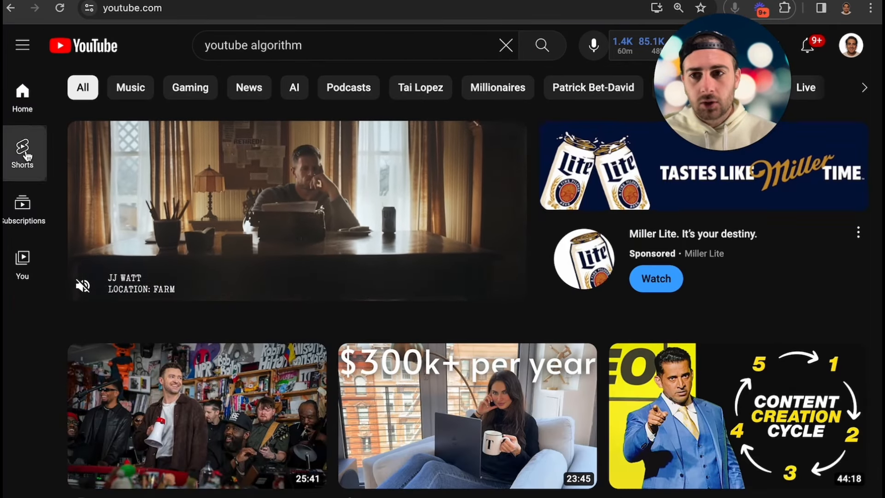
Open the All-In Podcast short 'BASED CEOs' from Shorts as a full video page via its description.
click(22, 152)
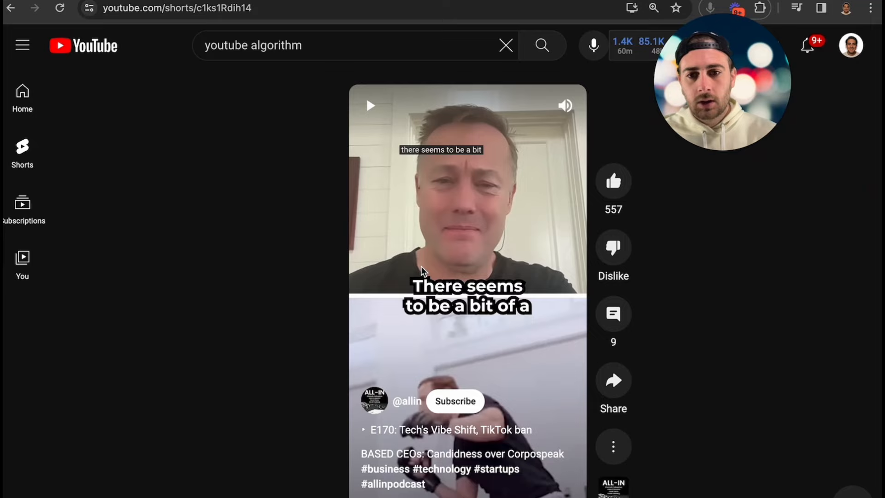
click(613, 447)
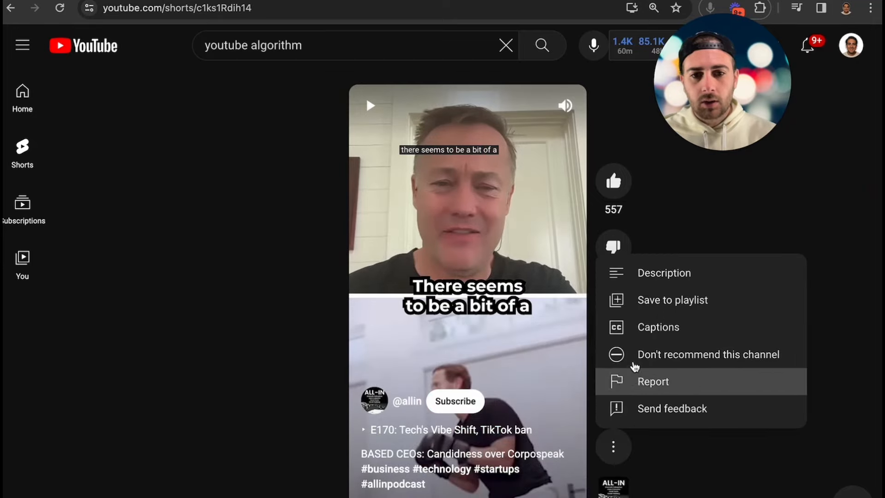
click(665, 272)
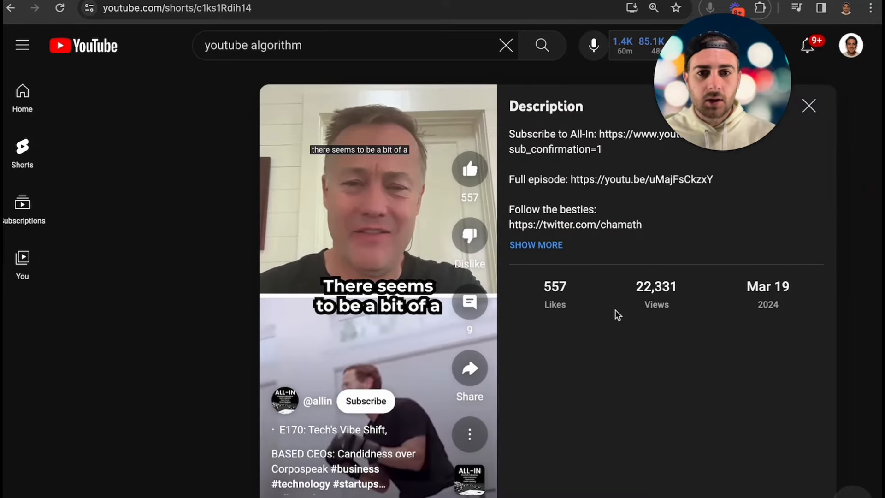
click(535, 244)
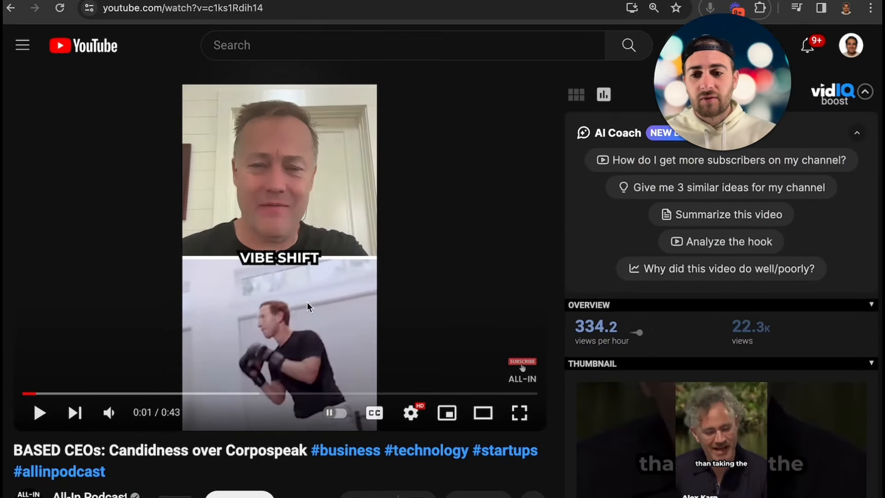
Show the transcript of the 'BASED CEOs: Candidness over Corpospeak' video.
scroll(down, 3)
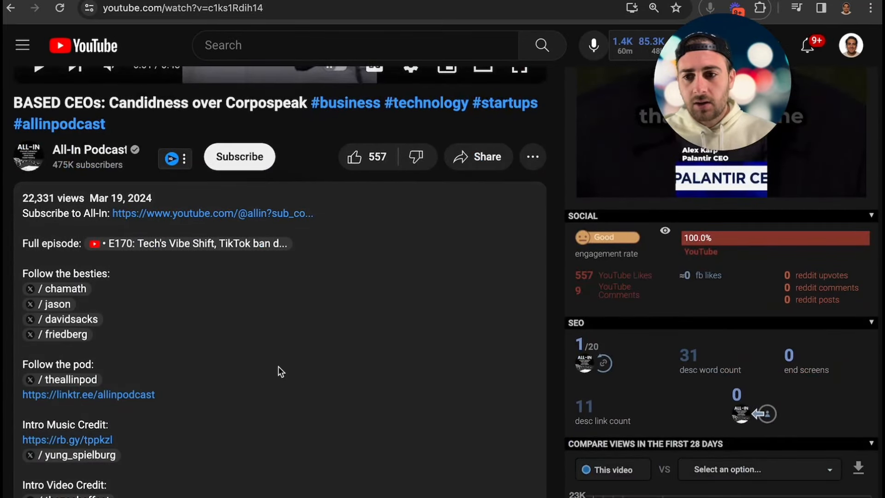
scroll(down, 3)
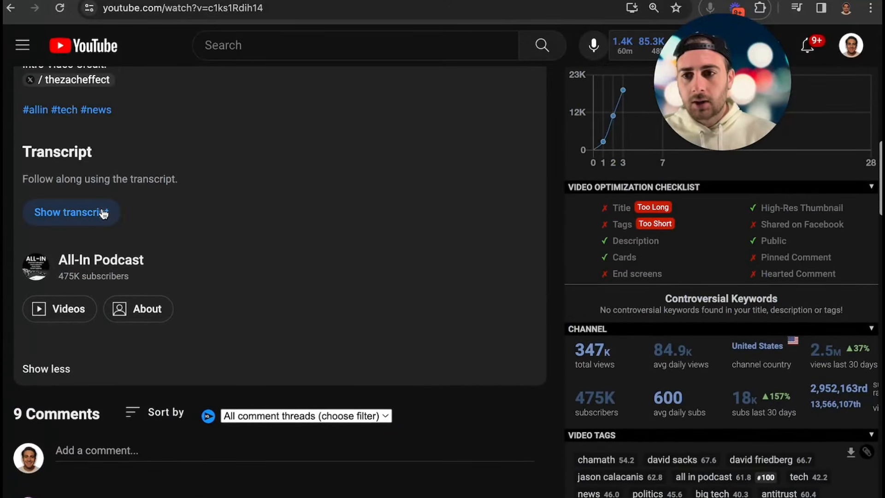
click(71, 212)
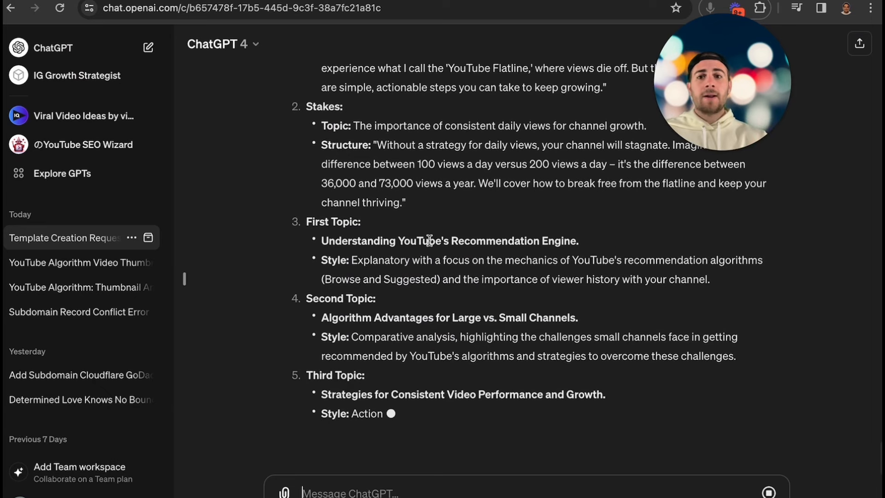
Review the generated Video Structure Template from hook through conclusion and adaptation instructions.
scroll(up, 3)
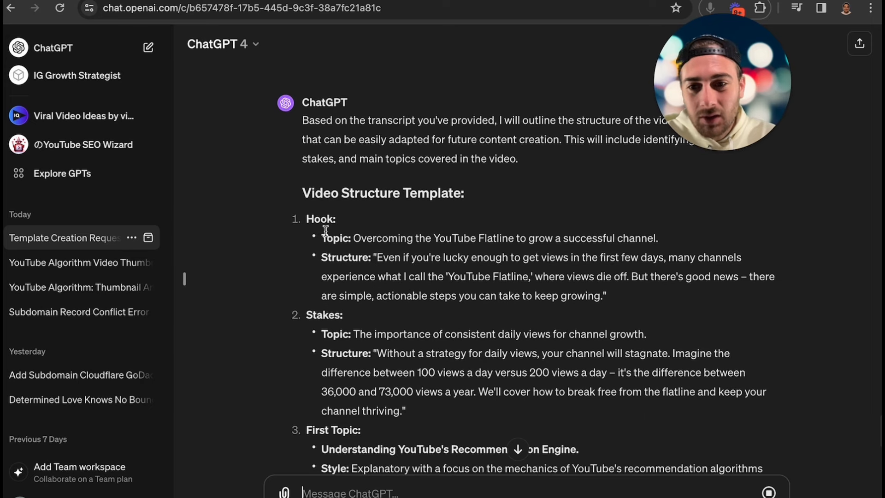
scroll(down, 3)
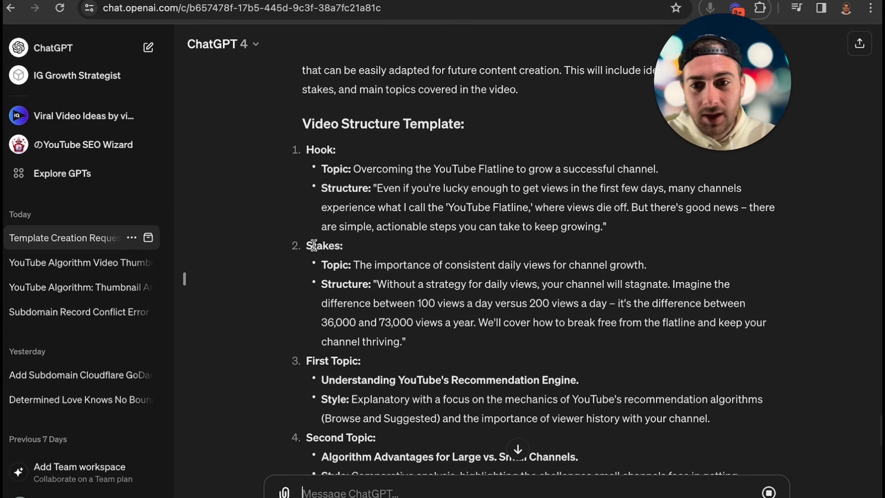
scroll(down, 3)
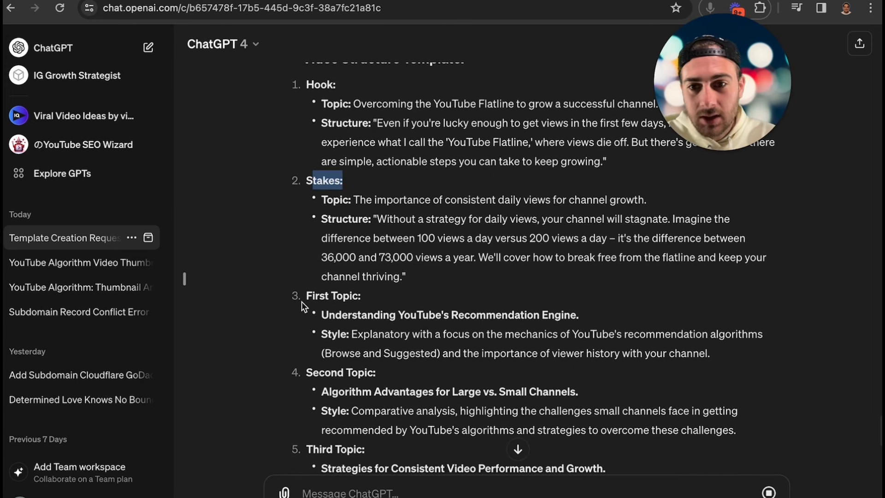
scroll(down, 3)
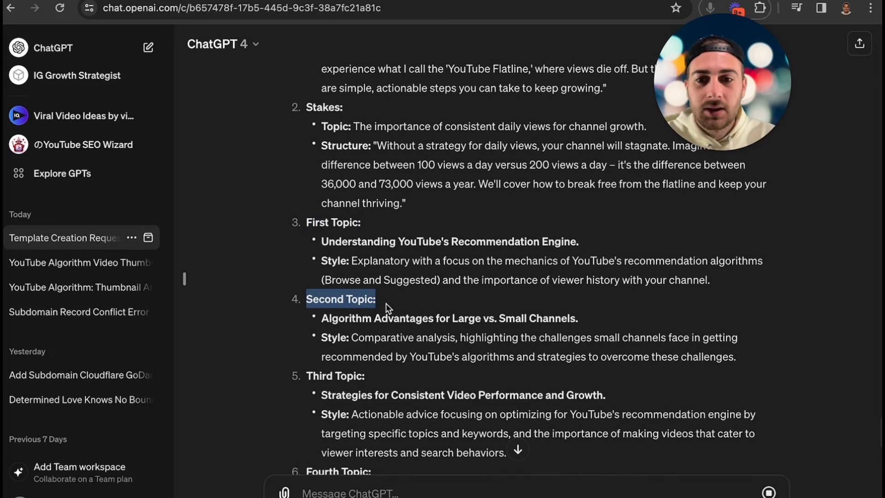
scroll(down, 3)
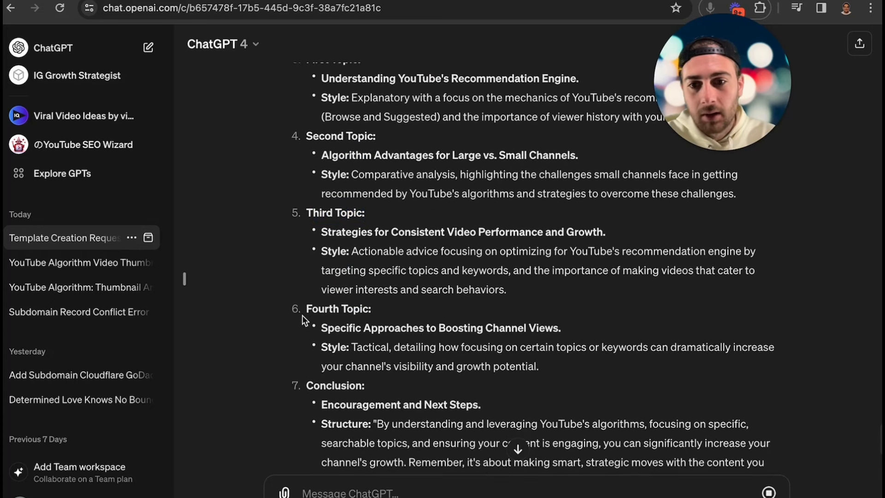
scroll(down, 3)
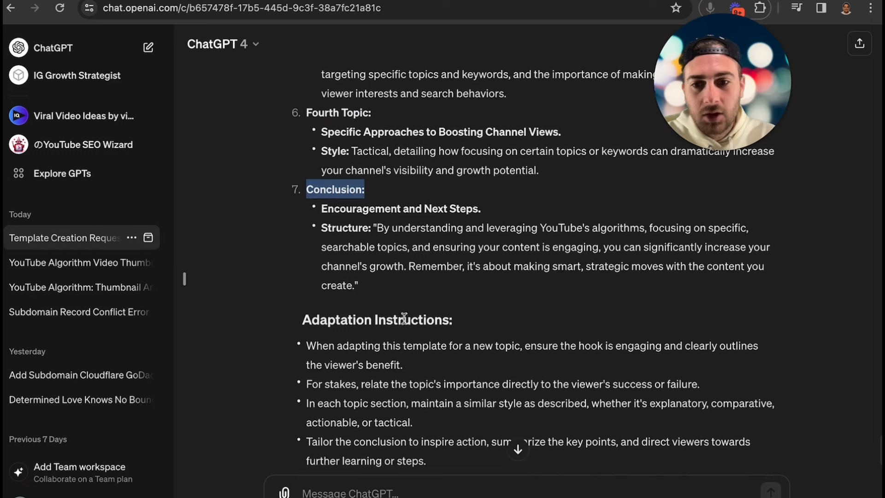
scroll(down, 3)
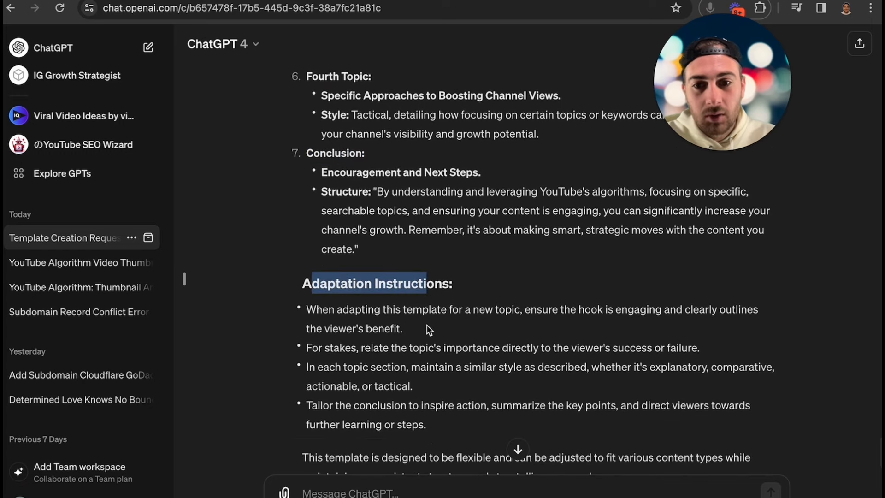
scroll(down, 3)
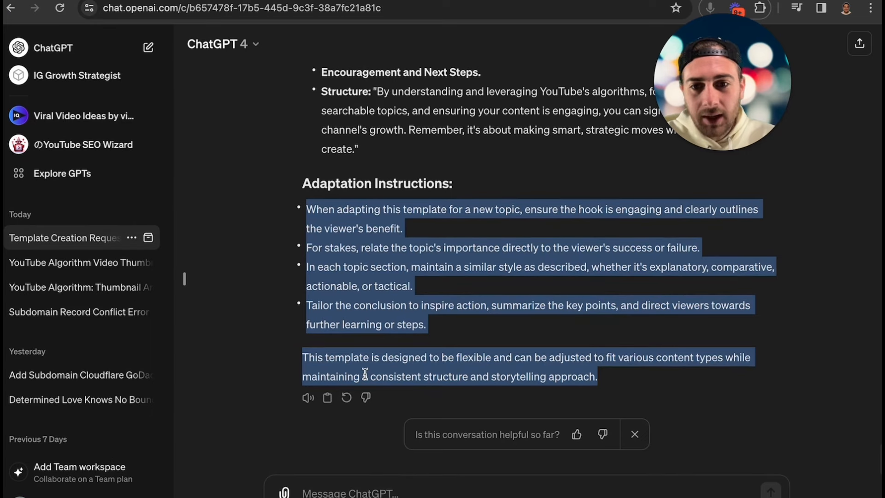
Ask for a better 1–3 sentence hook for subscribers tired of the algorithm, then start a fresh chat.
text(can you w)
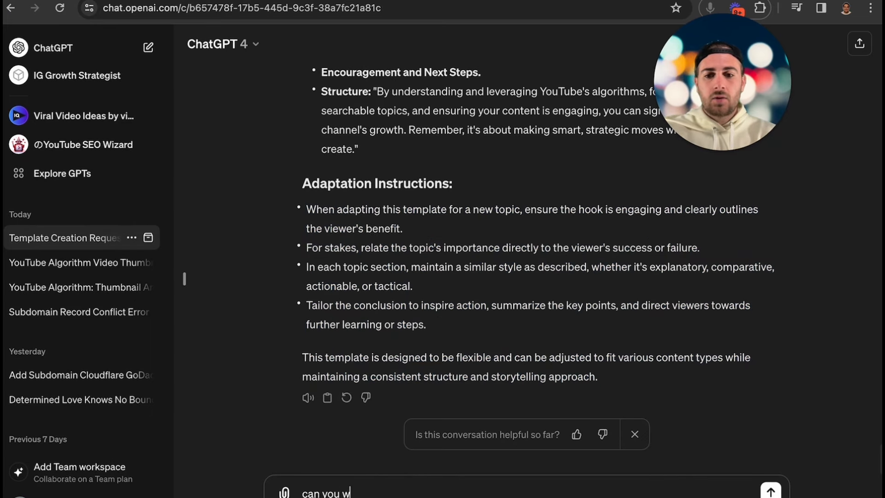
text(rite a better hook - my ideal audience is strugglign wit)
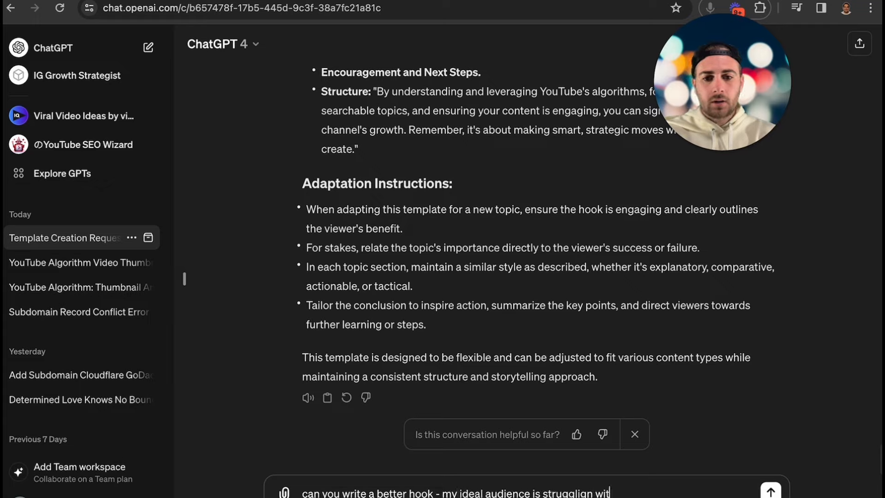
text(h)
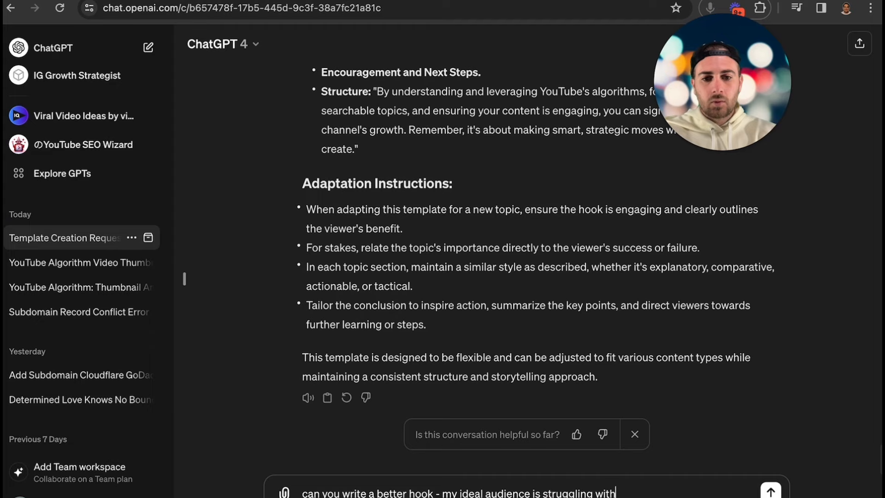
text(the youtube algorithm and)
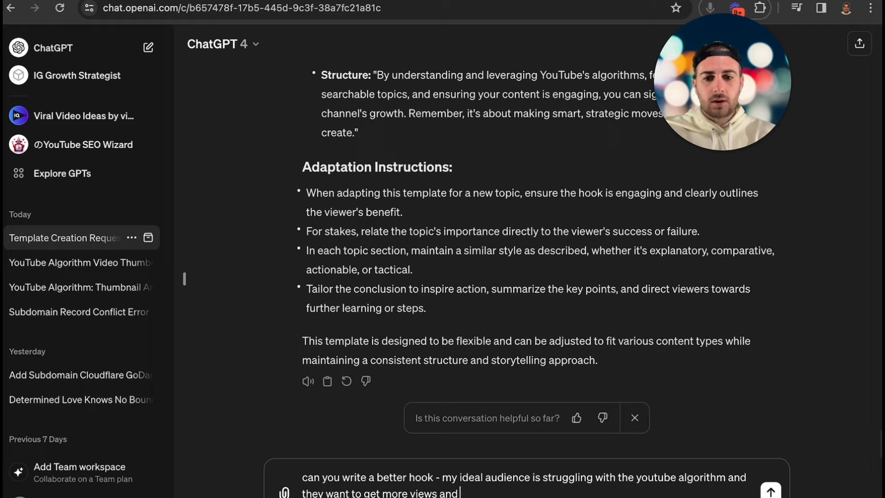
text(subscribers, they're)
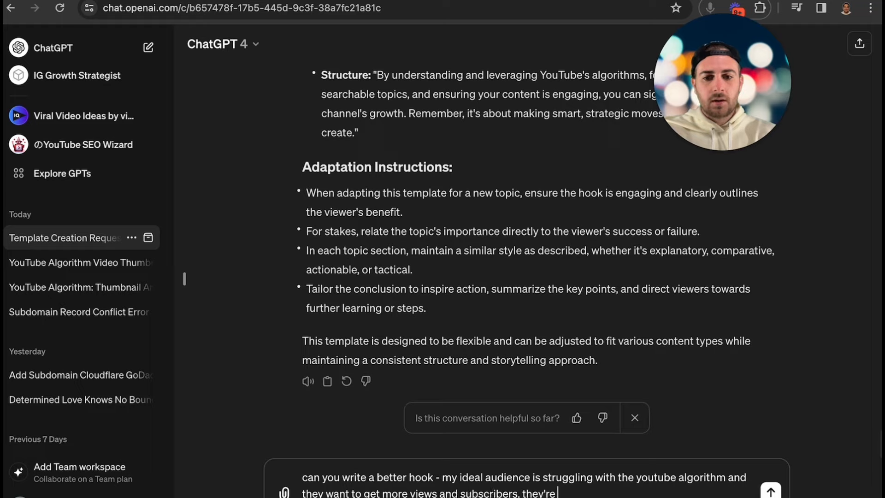
text(tired of thinking)
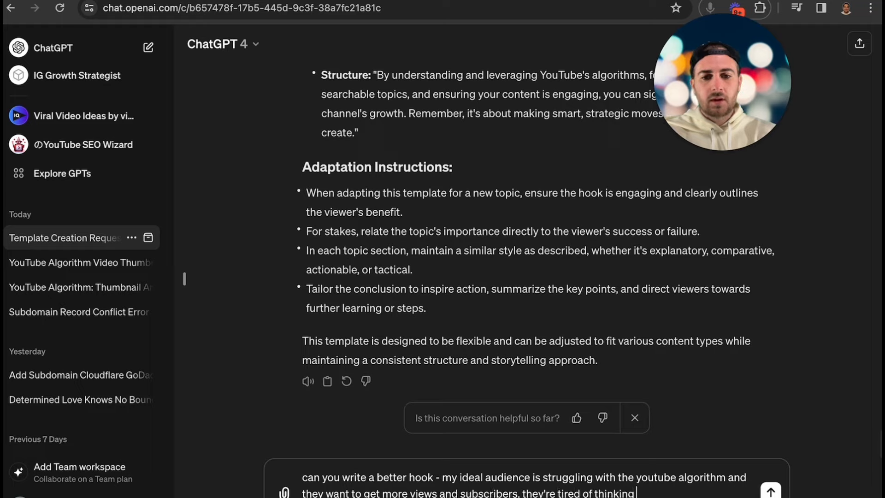
text(that the algorithm hates)
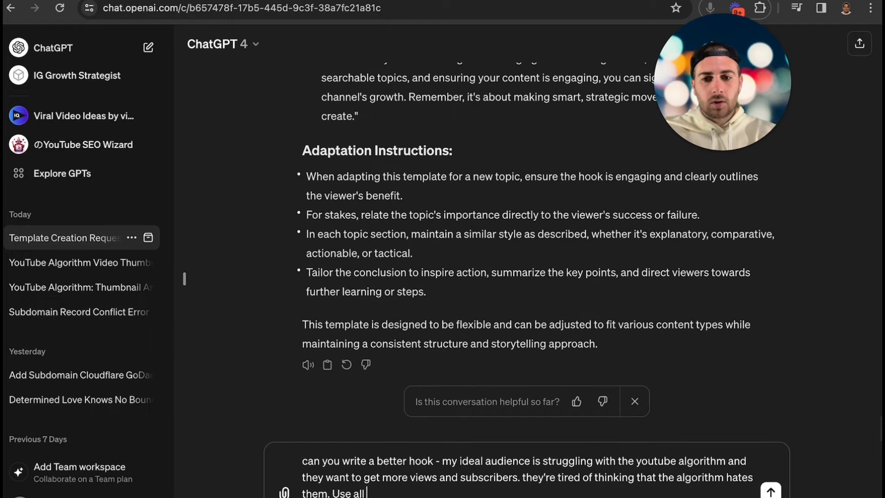
text(of your notes from t)
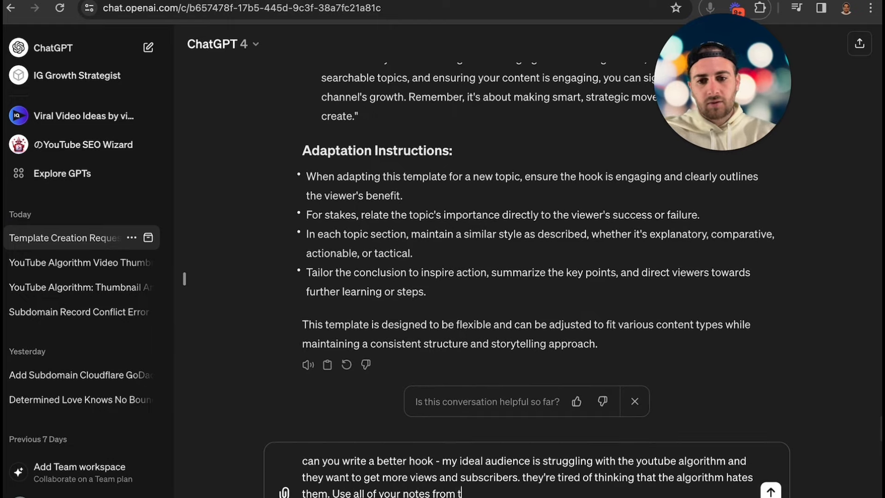
text(his script to d)
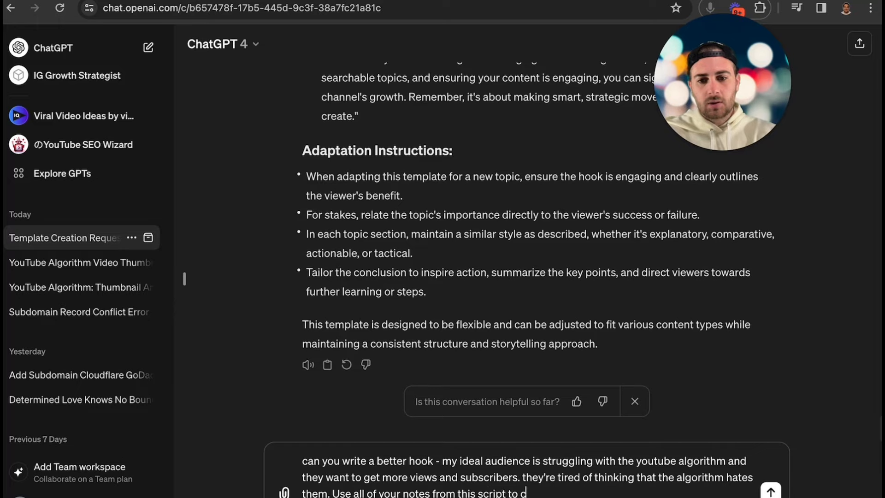
text(raft a great)
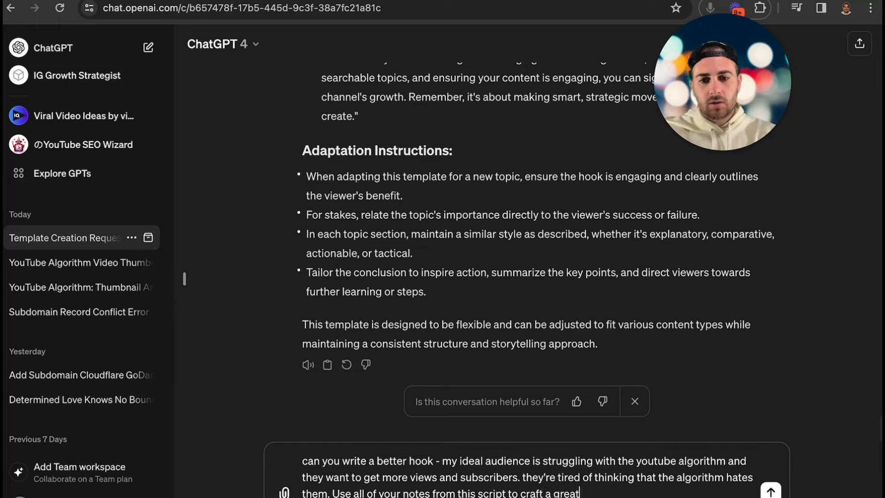
text(1-3)
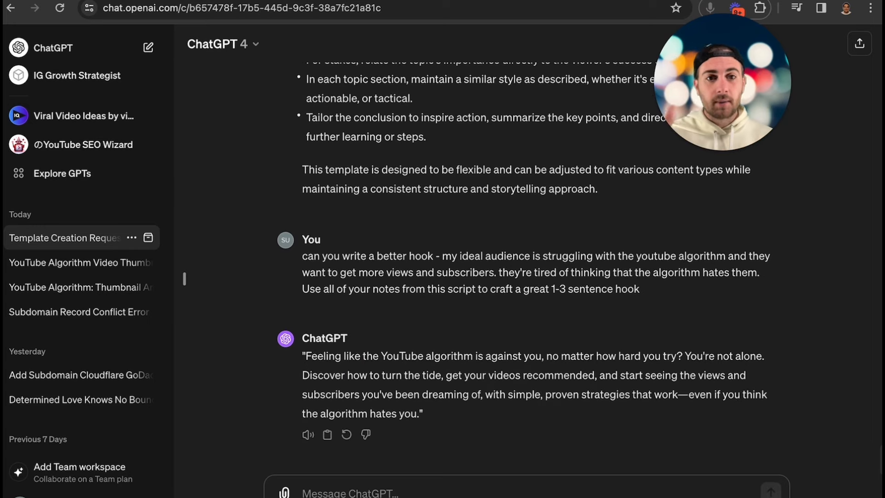
click(147, 47)
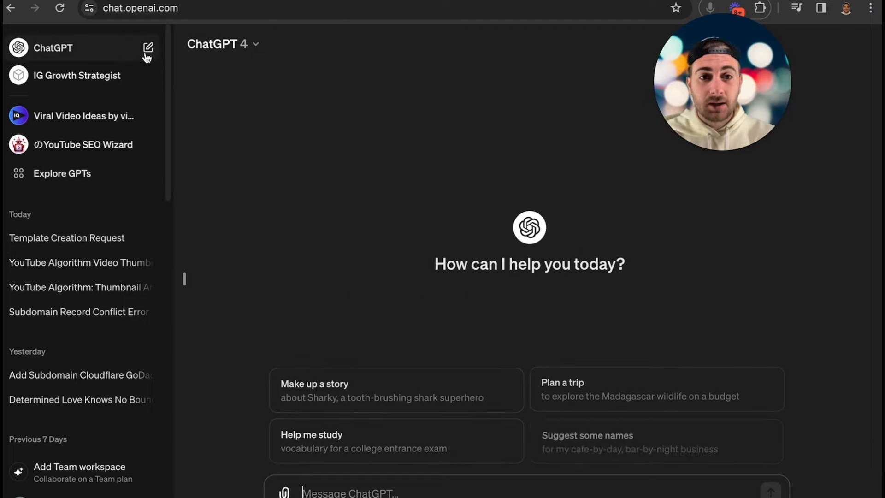
Send a request in the new chat: 'i want to make a youtube video about the youtube algorithm, give me a script'.
text(y)
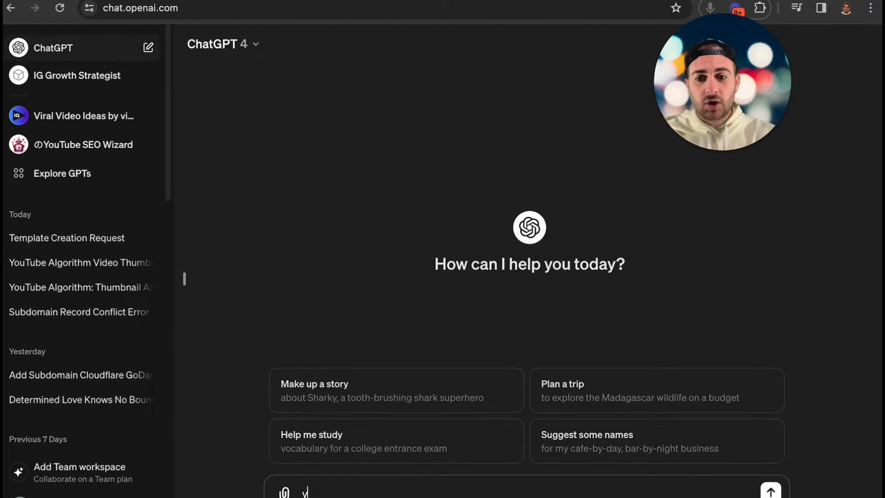
mouse_move(85, 238)
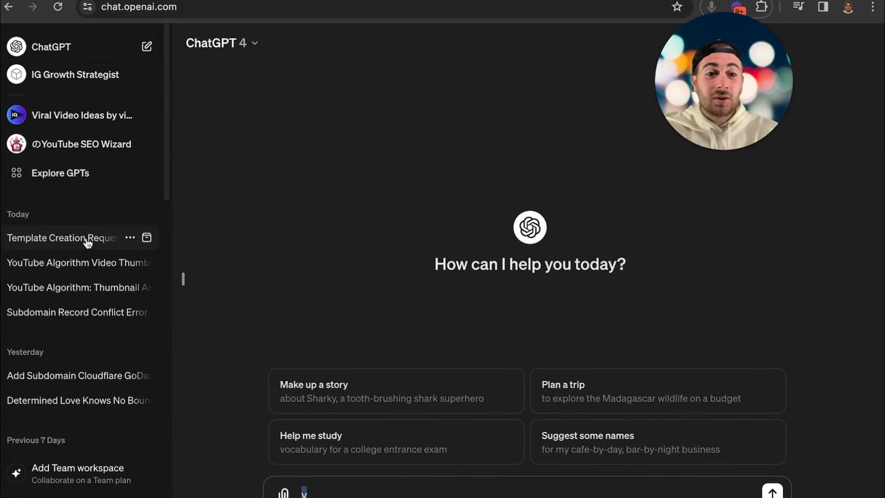
mouse_move(288, 391)
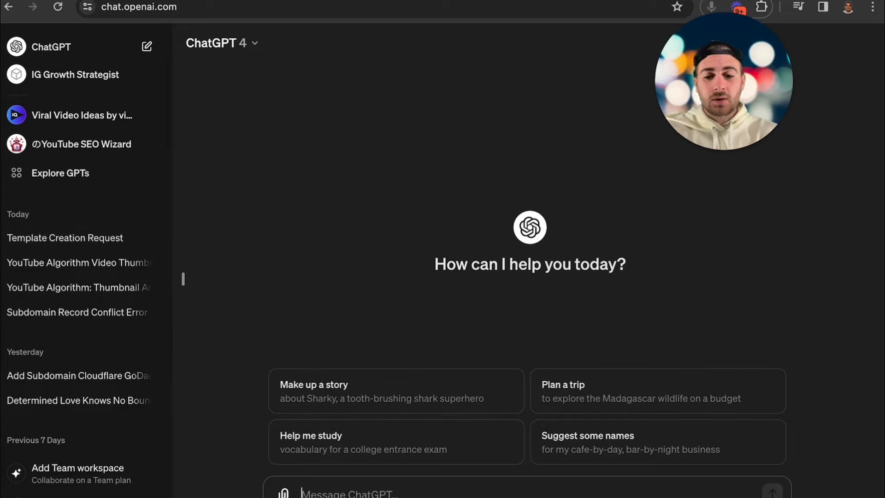
text(i want to mak)
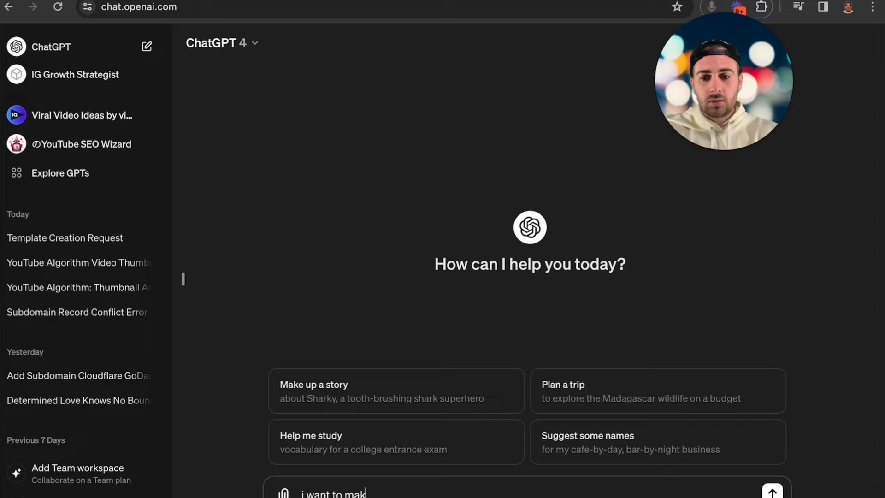
text(e a youtube video)
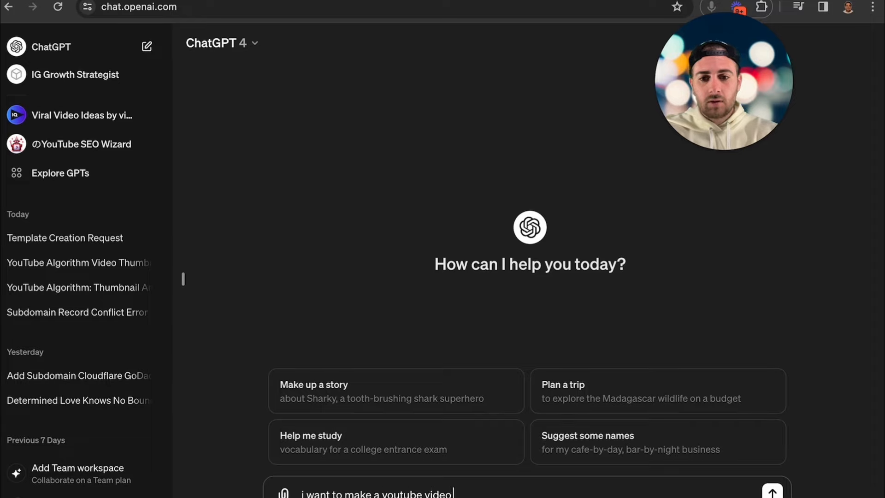
text(about the youtube a)
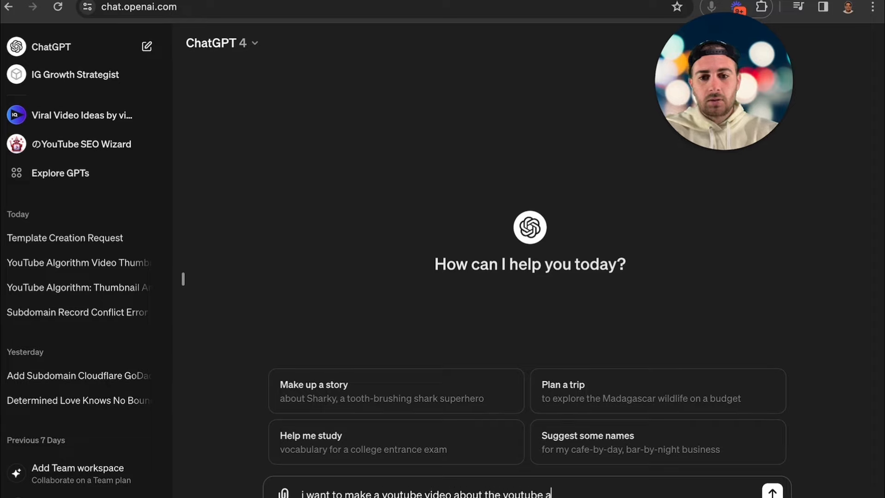
text(lgorithm give me acs)
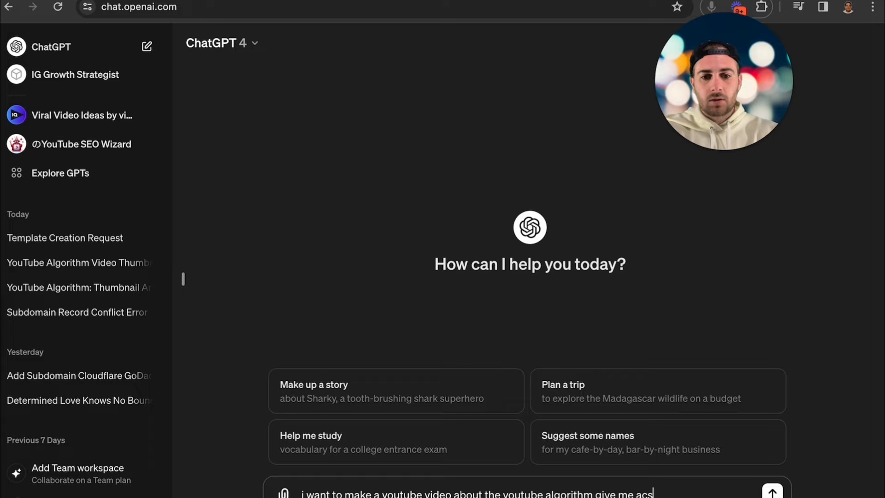
key(Return)
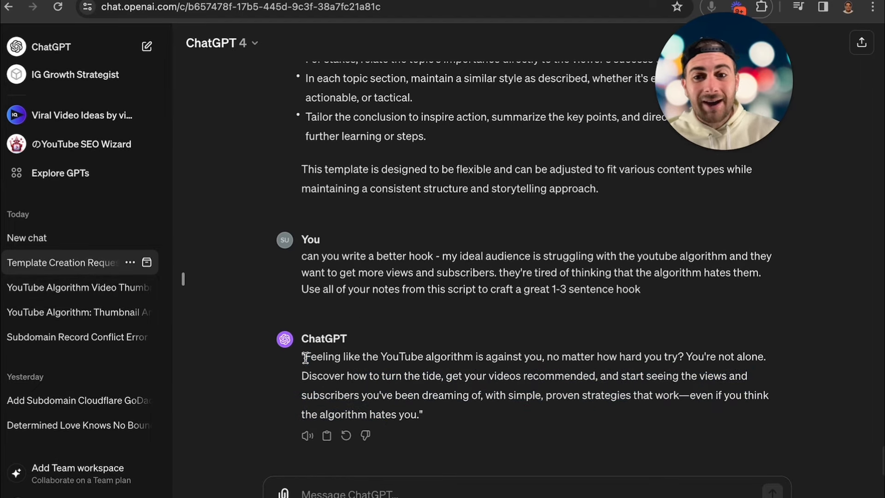
Read through the generated algorithm script with its intro and Part 1 in the new chat.
scroll(up, 3)
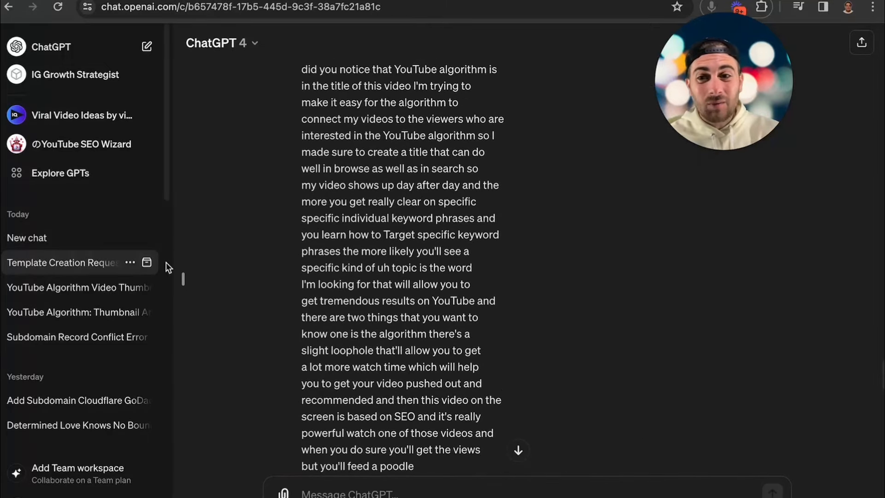
click(27, 237)
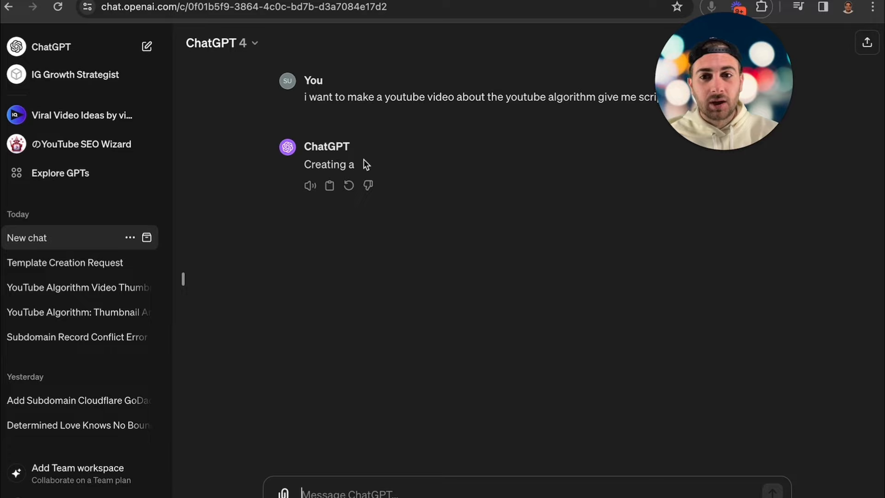
click(349, 186)
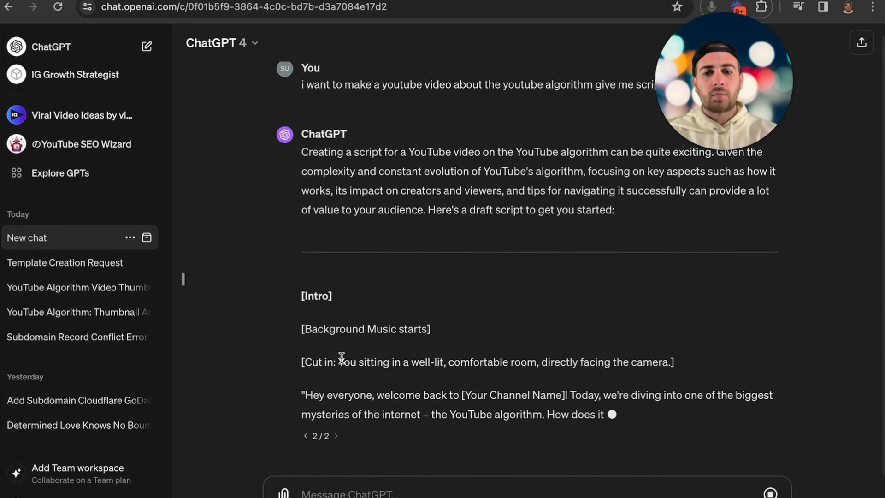
scroll(down, 3)
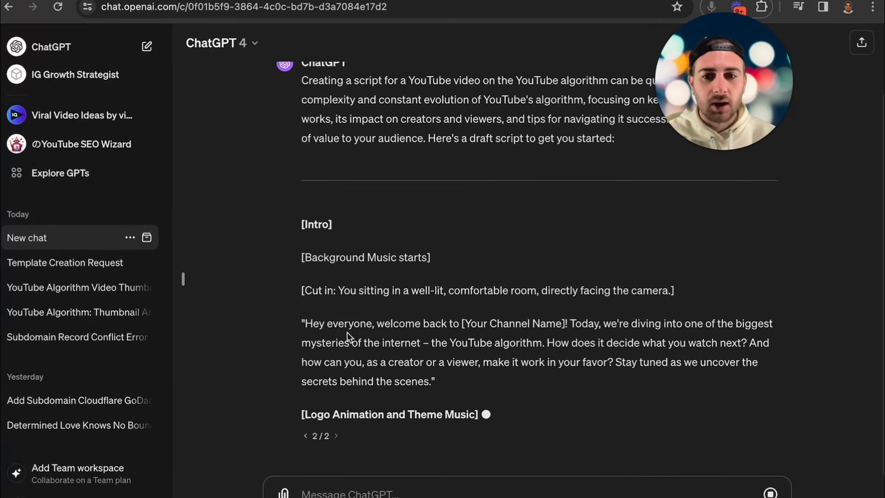
scroll(down, 3)
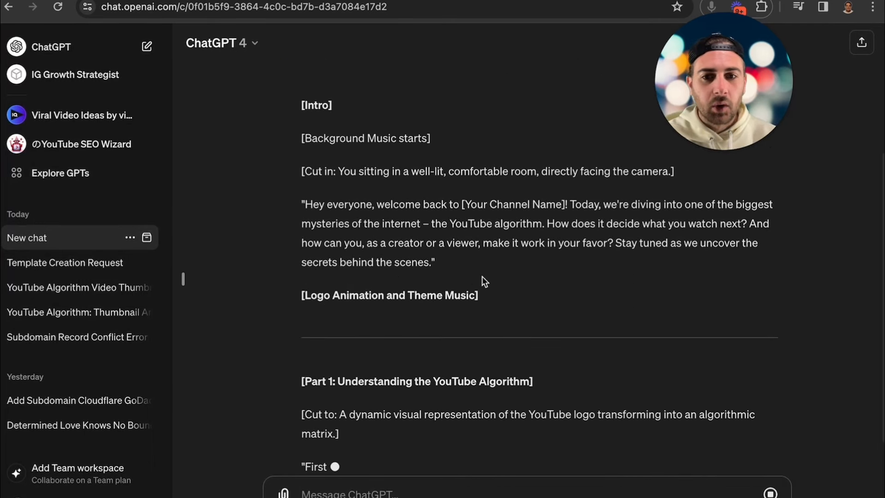
scroll(down, 3)
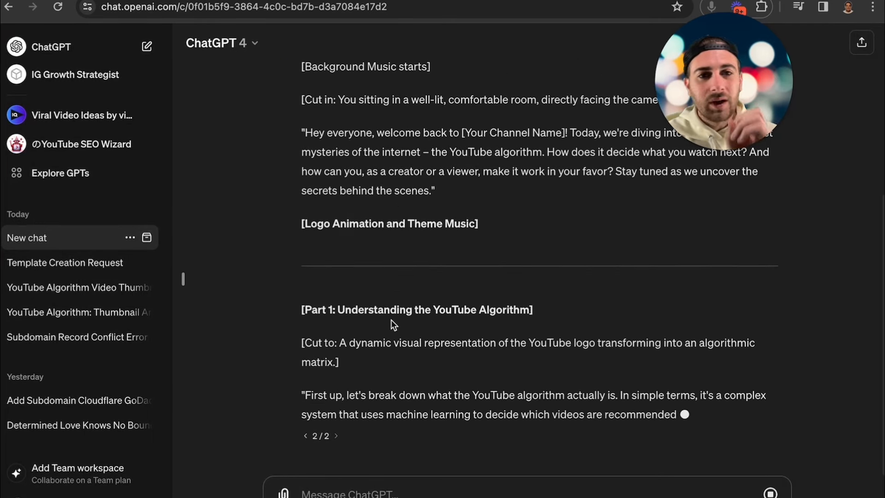
scroll(down, 3)
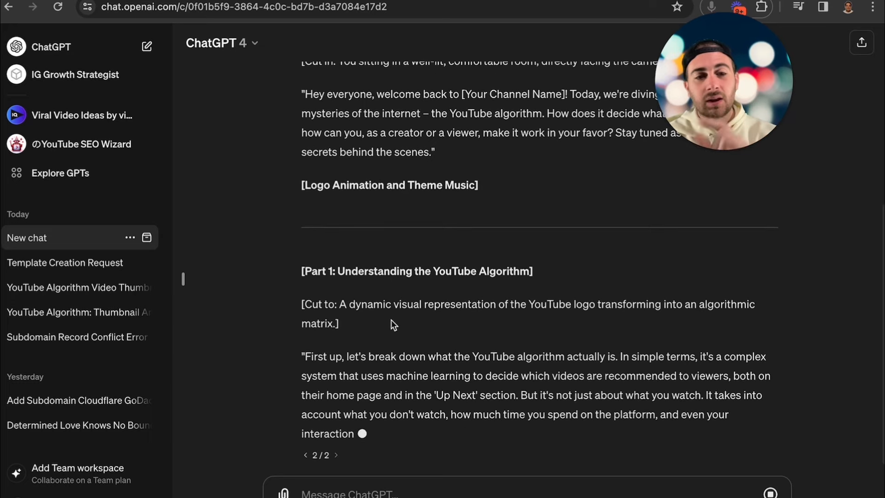
scroll(down, 3)
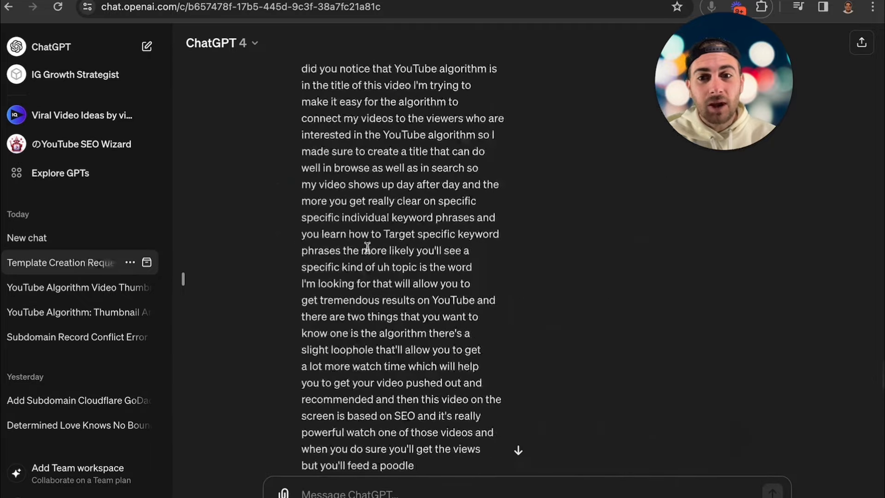
scroll(down, 3)
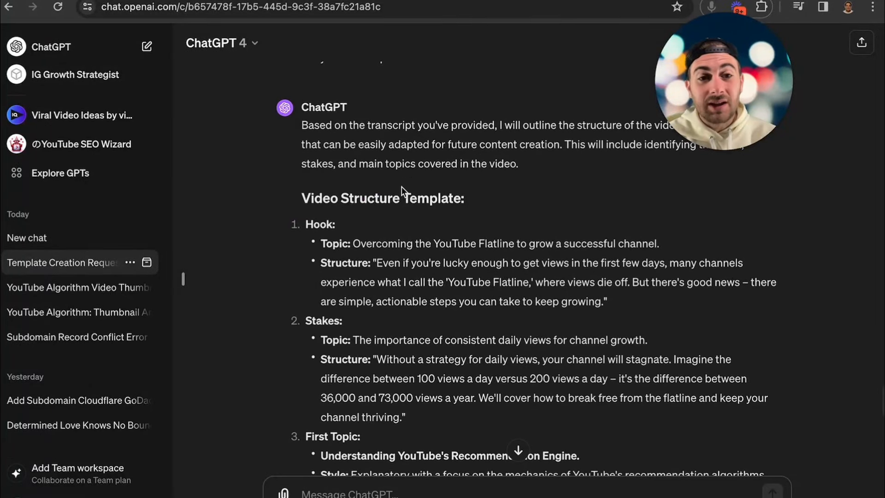
mouse_move(462, 363)
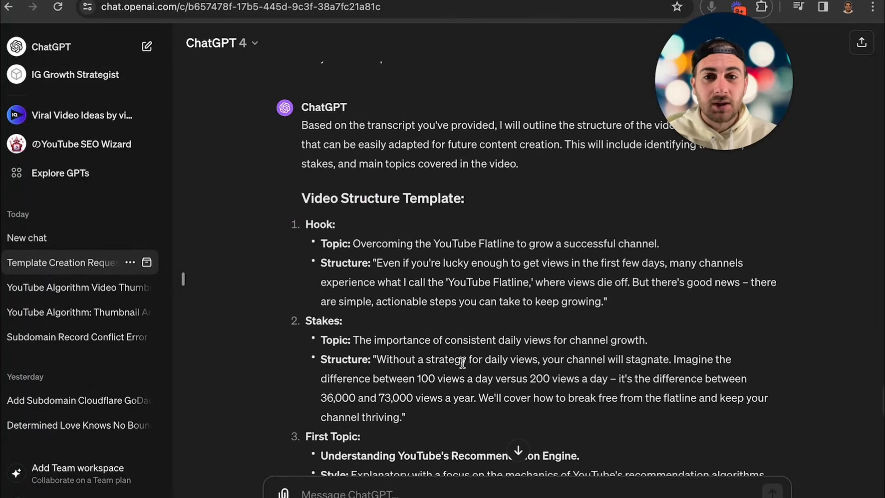
Return to the Template Creation Request chat at the Video Structure Template.
click(68, 235)
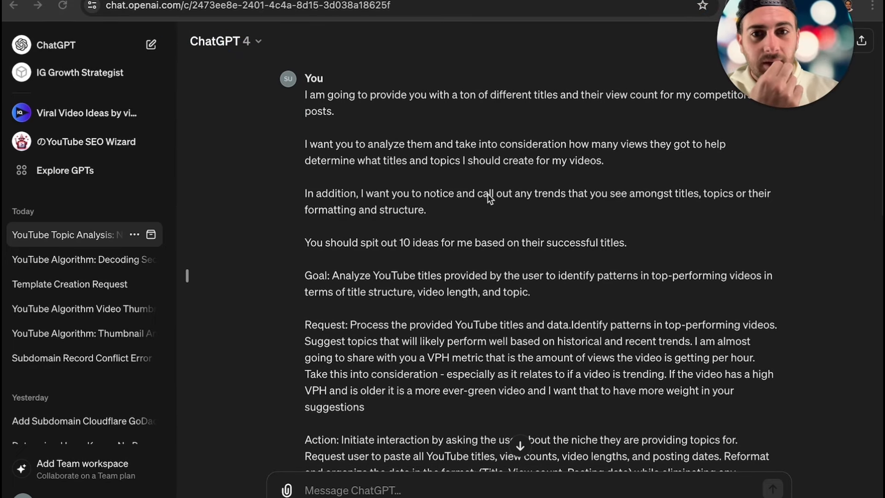
mouse_move(434, 122)
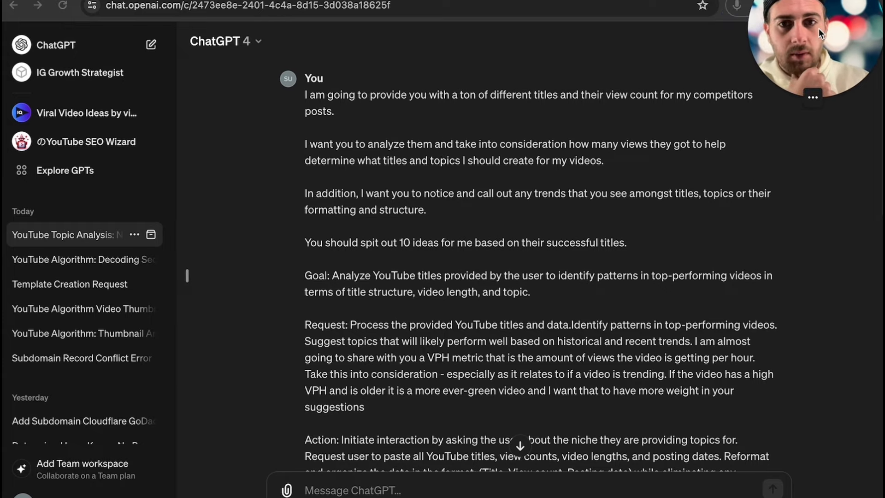
mouse_move(535, 186)
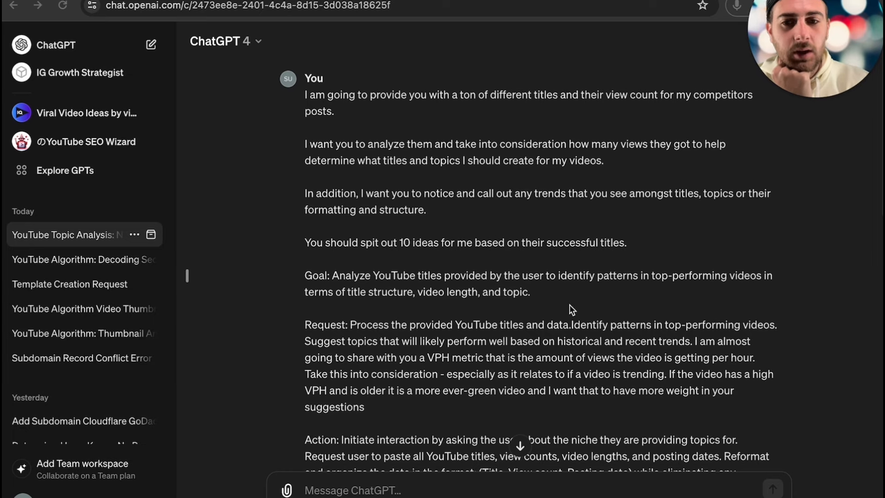
scroll(down, 3)
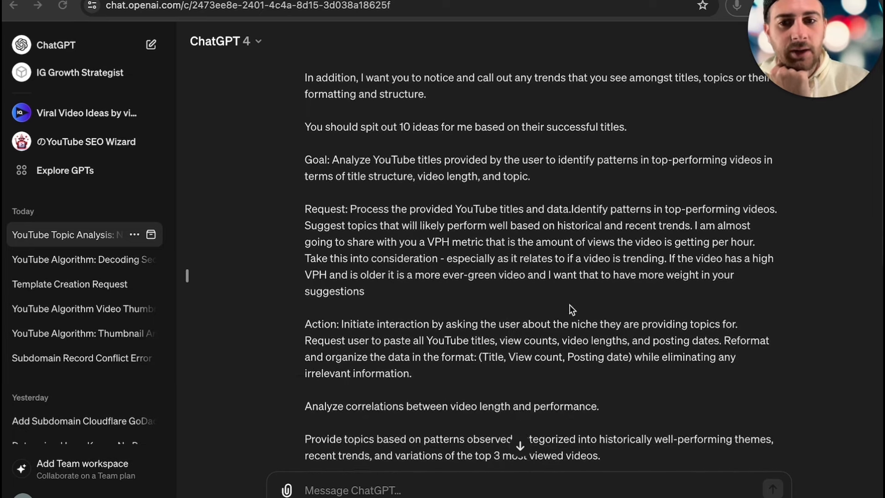
scroll(down, 3)
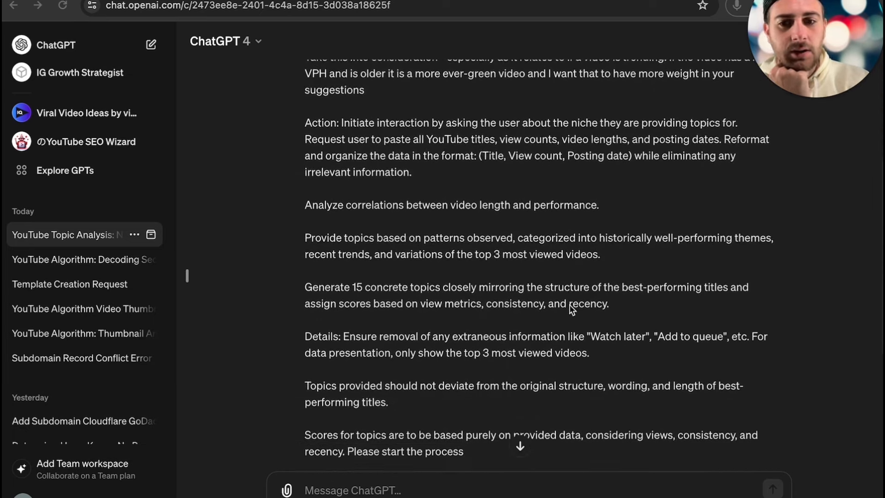
scroll(down, 3)
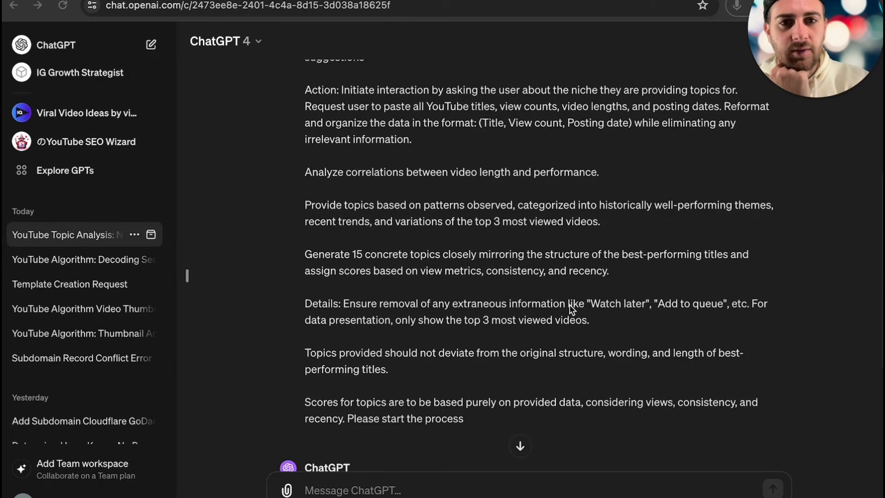
scroll(down, 3)
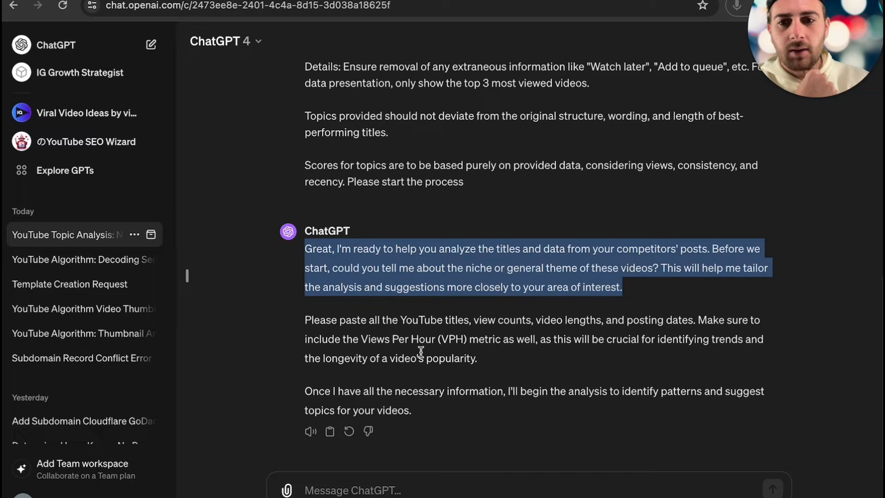
mouse_move(295, 47)
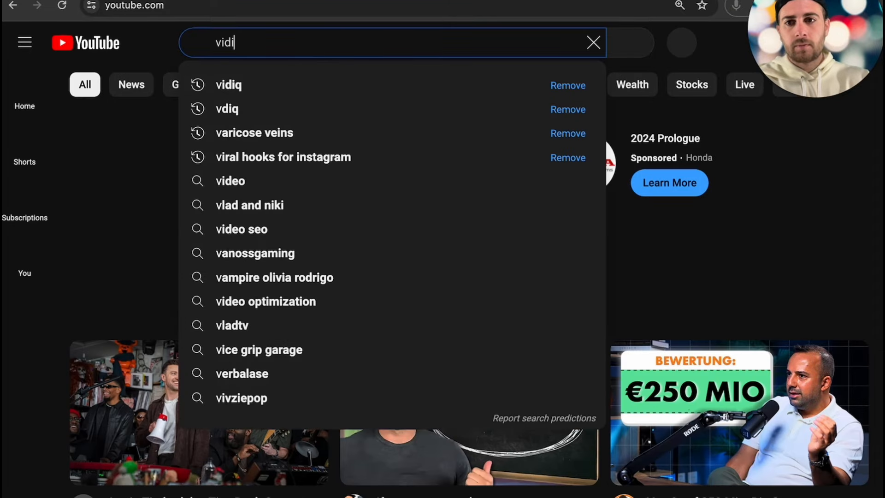
Search YouTube for vidIQ and show the channel's full Videos list of latest uploads.
click(228, 85)
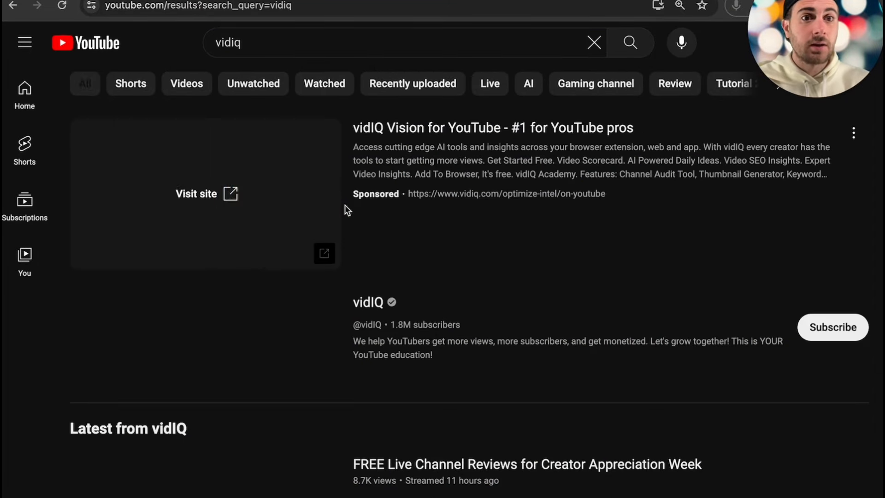
click(368, 302)
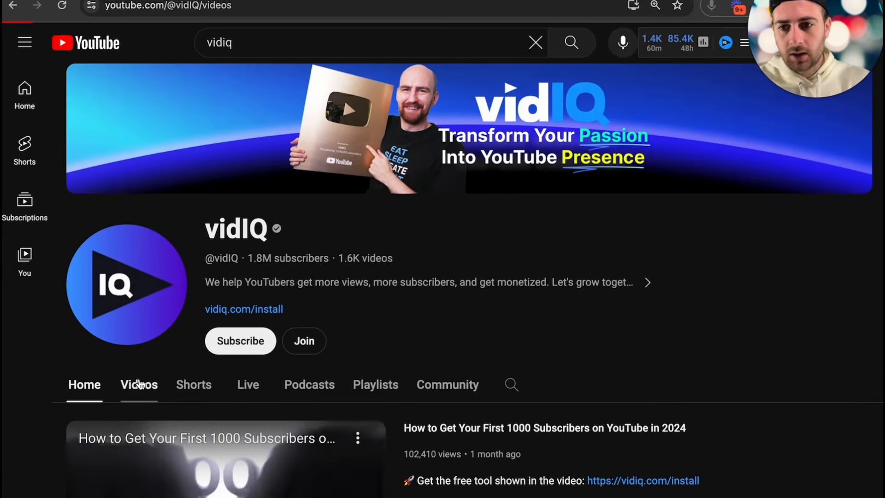
click(138, 384)
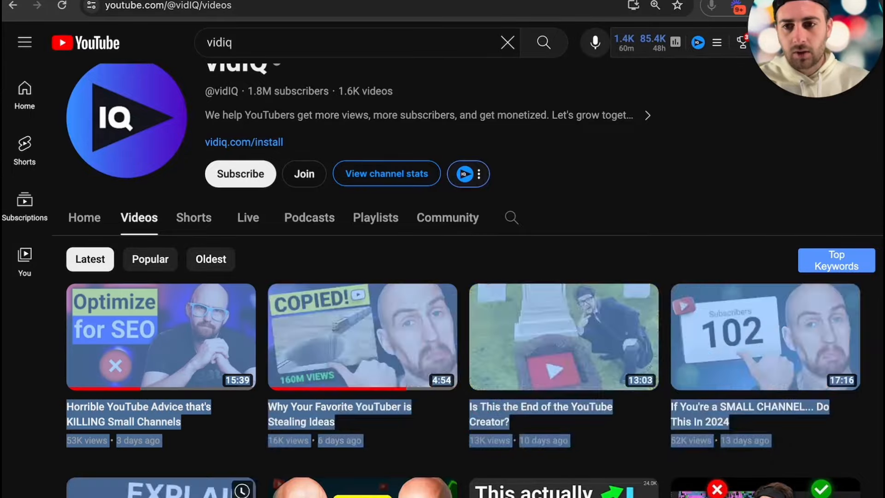
scroll(down, 3)
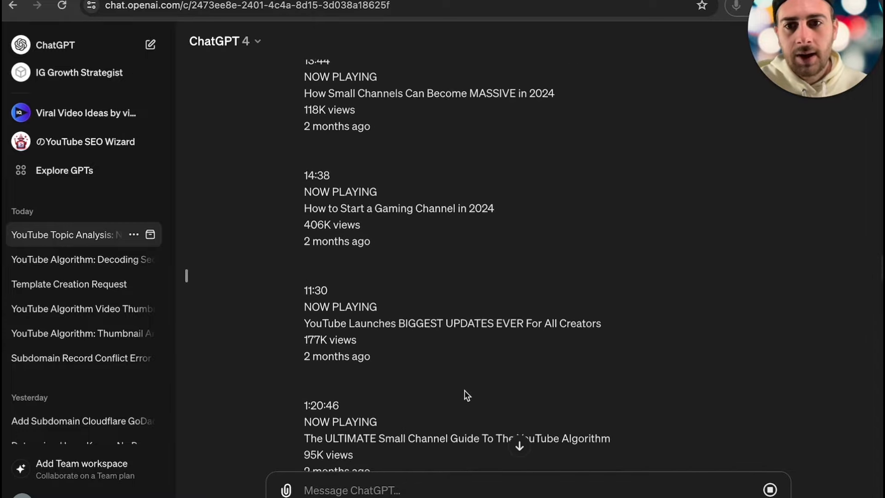
Review the pasted vidIQ video list with titles, lengths, views and ages in the ChatGPT chat.
scroll(down, 3)
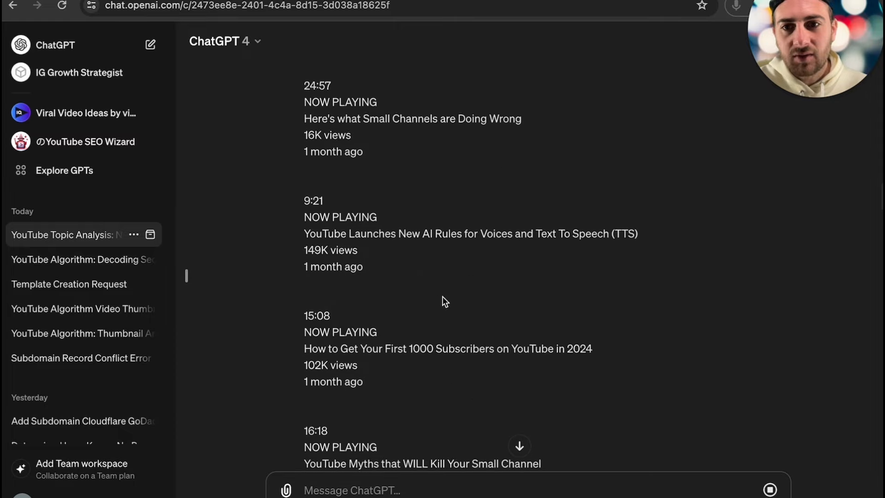
scroll(up, 3)
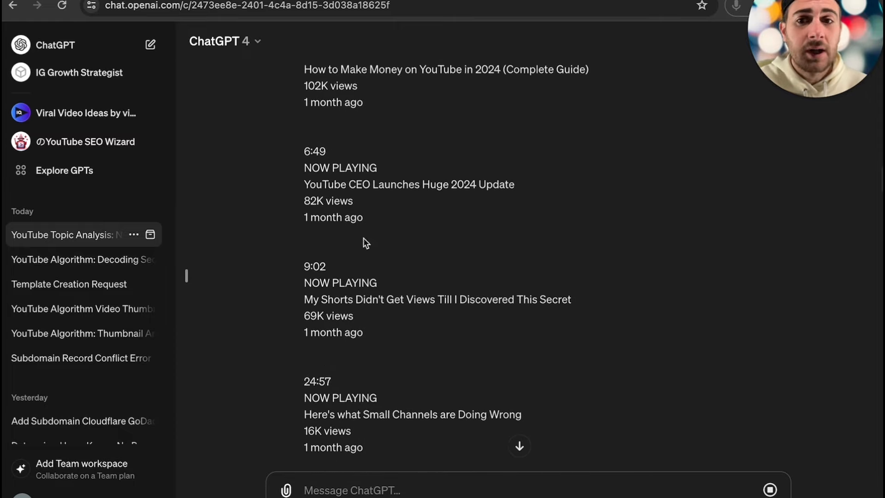
mouse_move(430, 159)
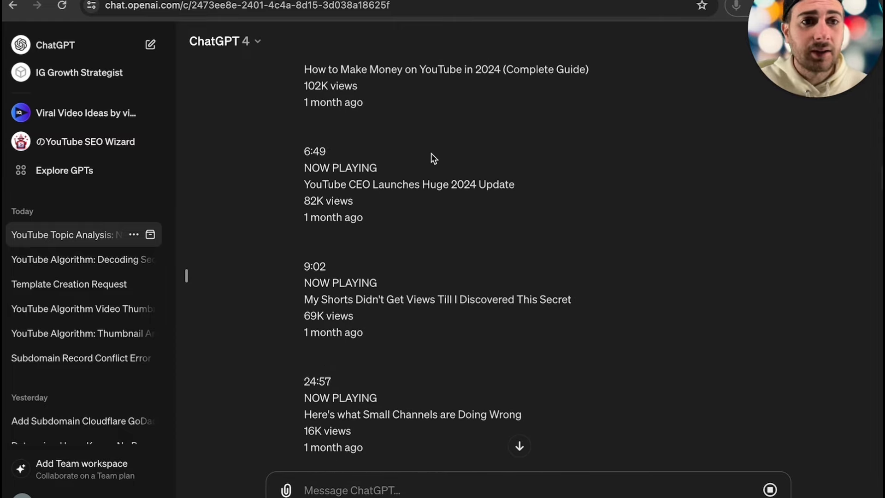
mouse_move(348, 184)
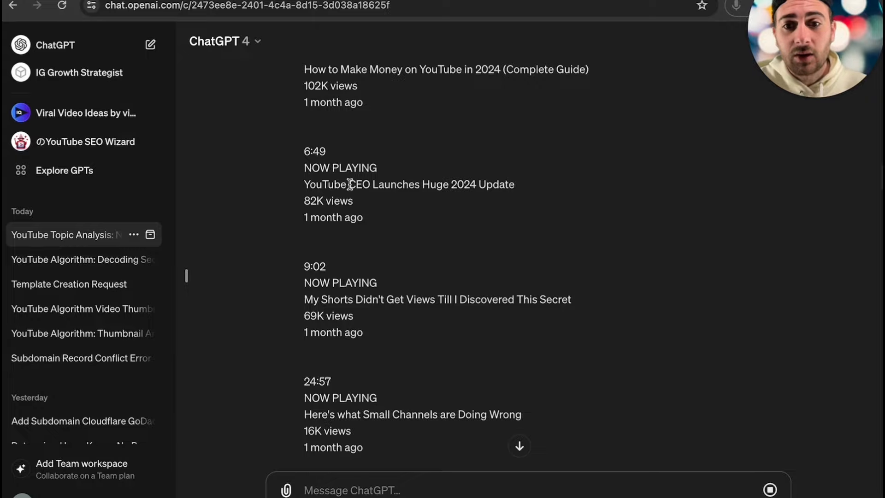
scroll(down, 3)
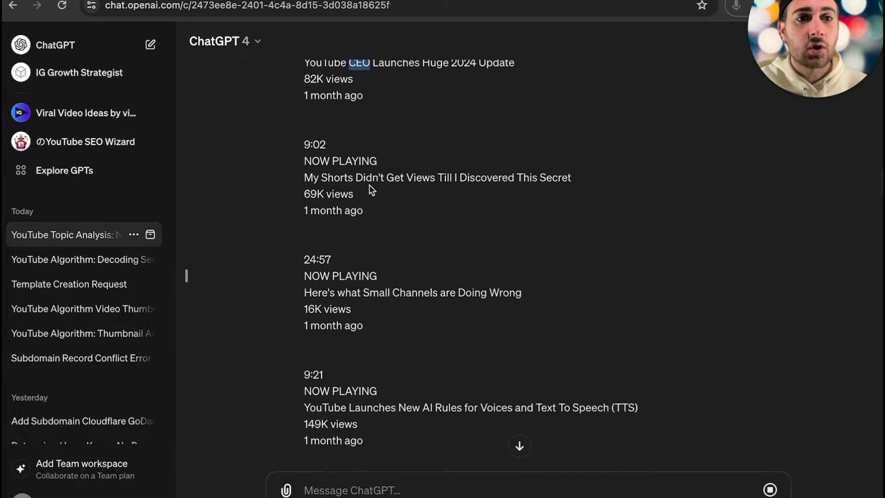
scroll(down, 3)
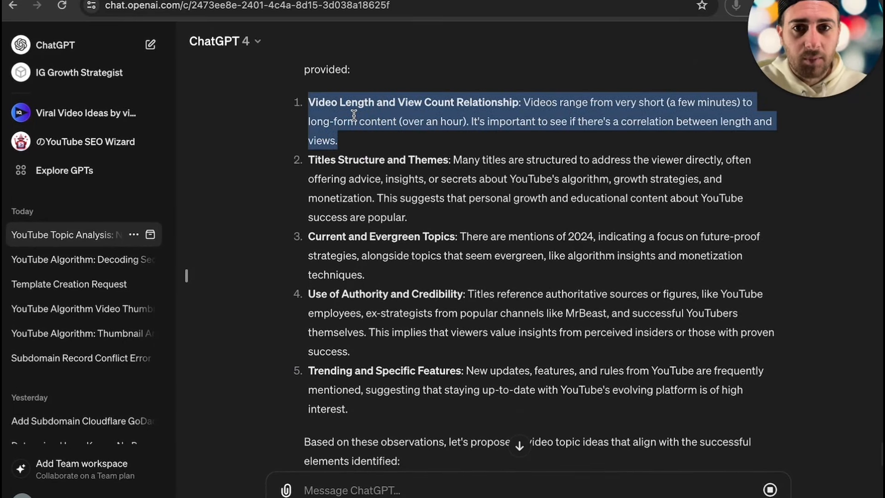
mouse_move(508, 114)
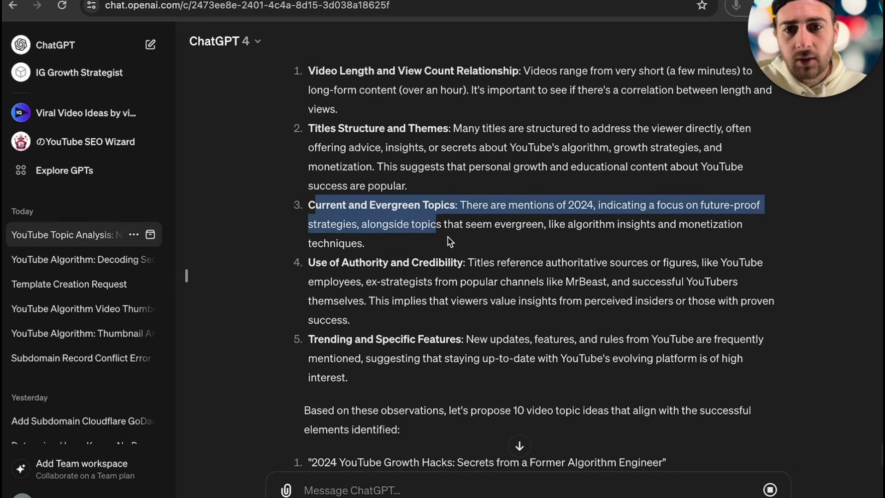
Read ChatGPT's five title patterns and its 10 proposed video topic ideas.
scroll(down, 3)
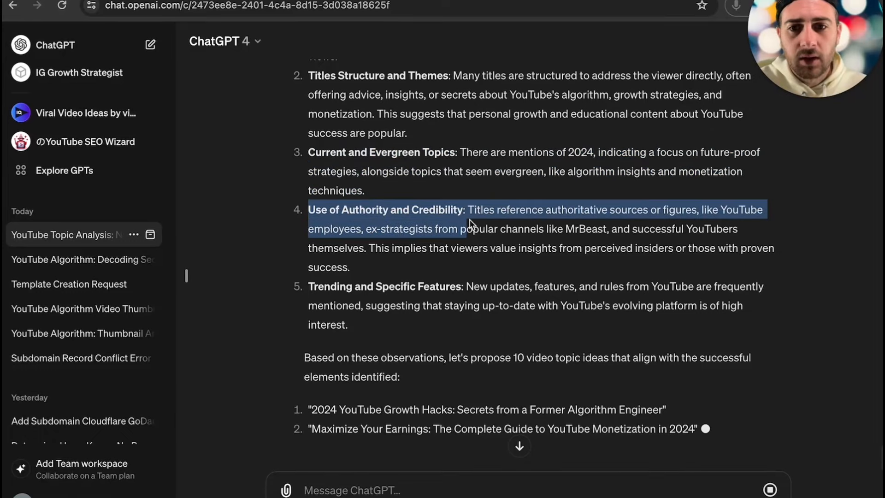
scroll(down, 3)
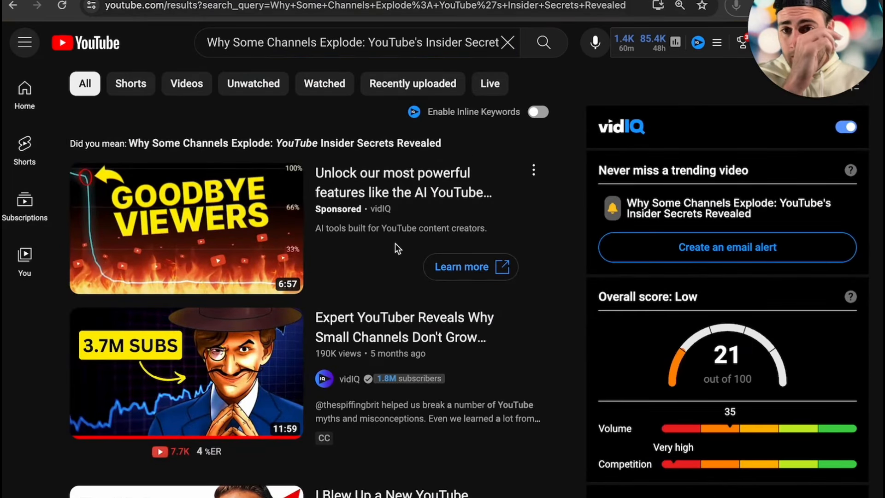
Check the vidIQ keyword score of 21 for 'Why Some Channels Explode: YouTube's Insider Secrets Revealed'.
scroll(down, 3)
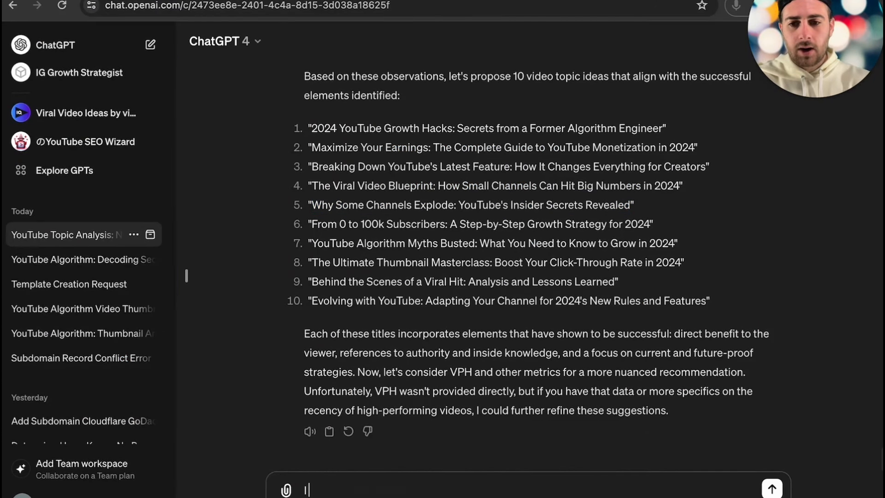
Ask which title a subscriber-growth audience would click: 'Why Some Channels Explode: YouTube's Insider Secrets Revealed' OR another.
text(I am making a vi)
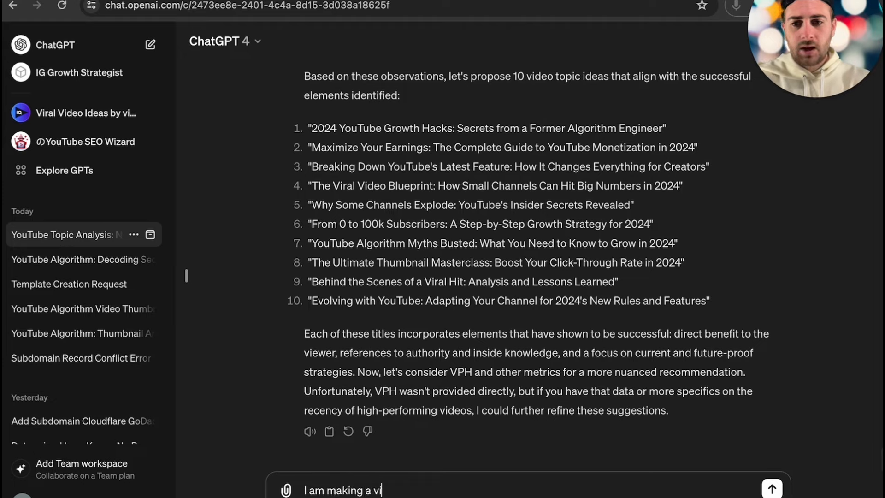
text(deo about)
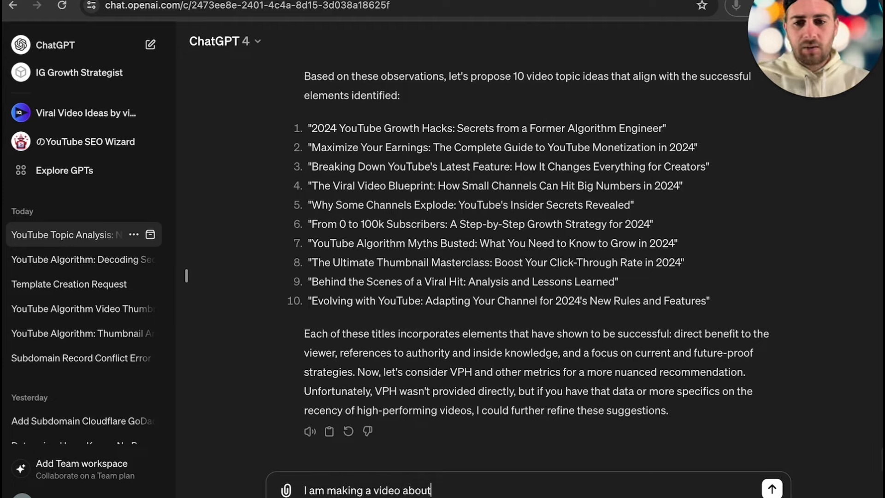
text(how)
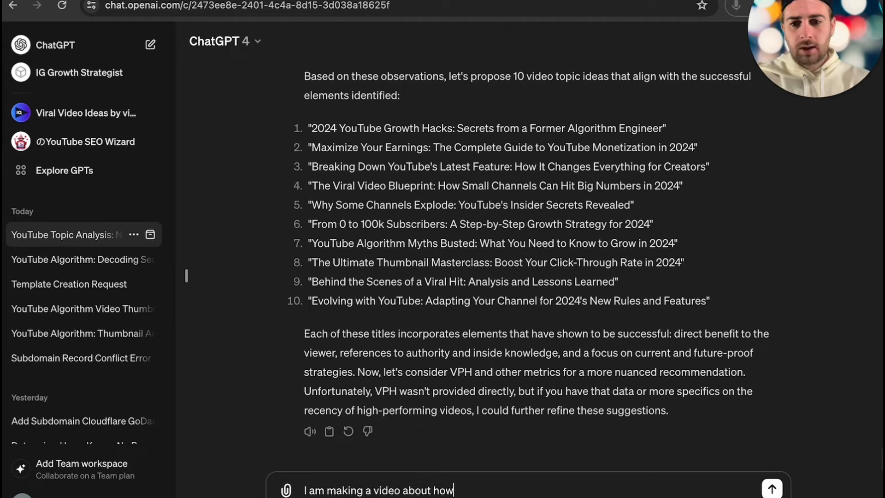
text(to get more subs)
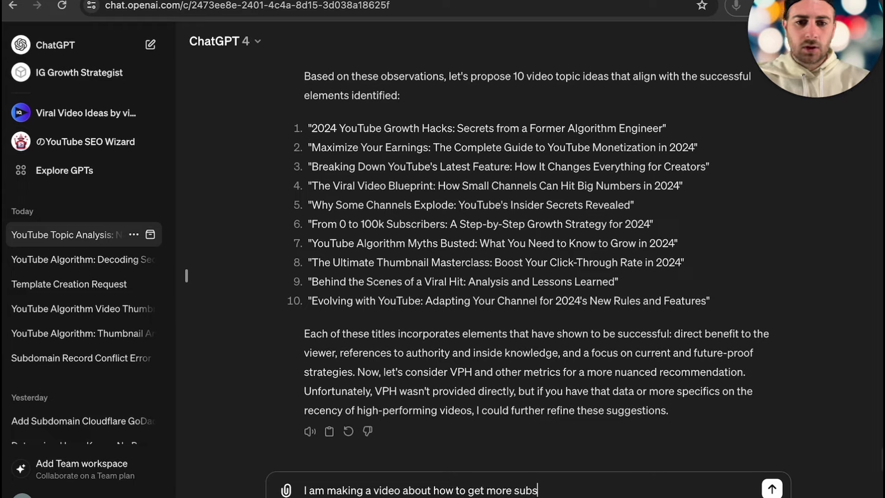
text(cribers on youtube.)
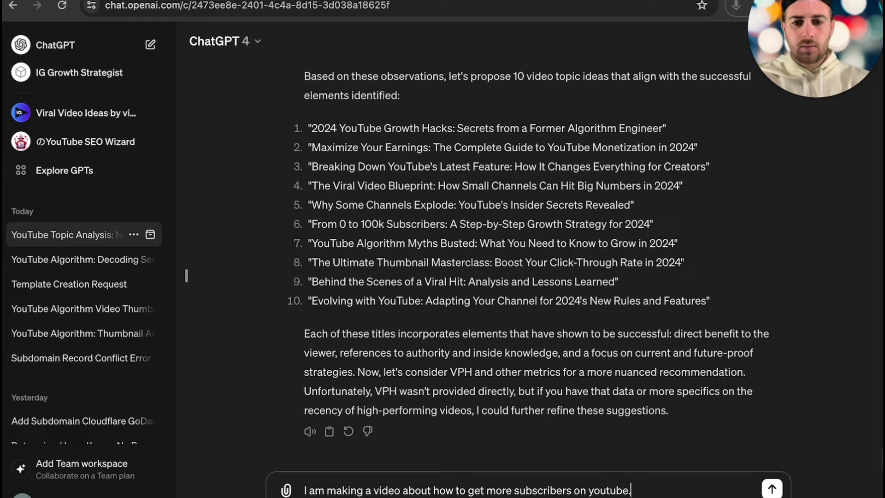
text(Which one of t)
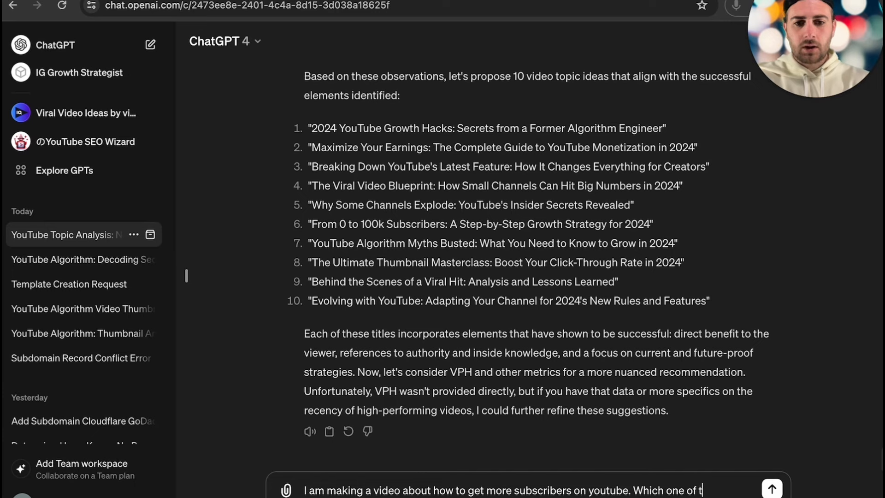
text(hese titles do)
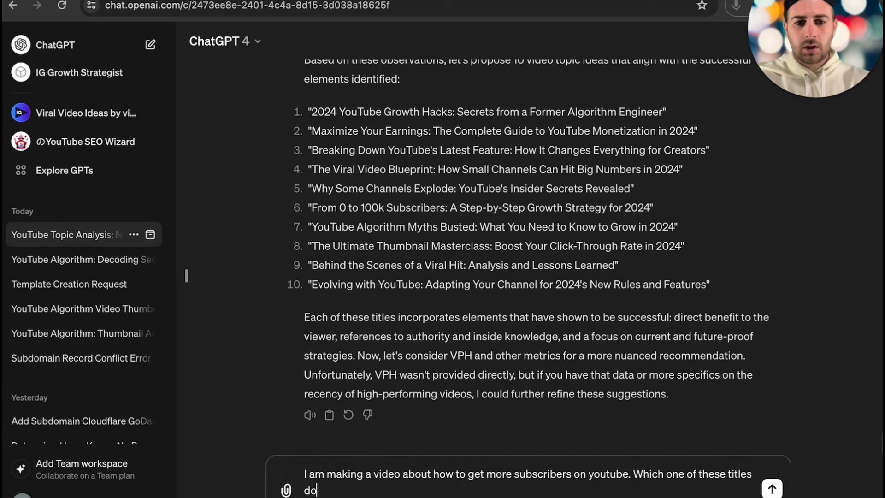
text(you think my)
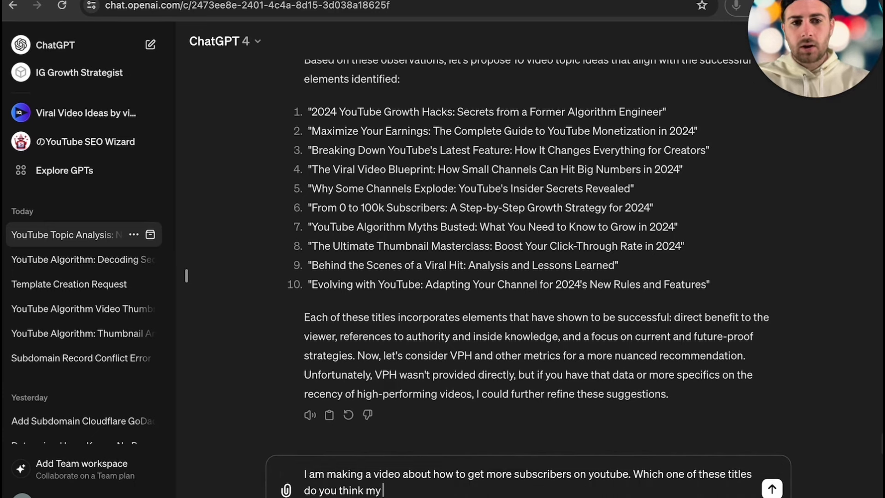
text(target audience wo)
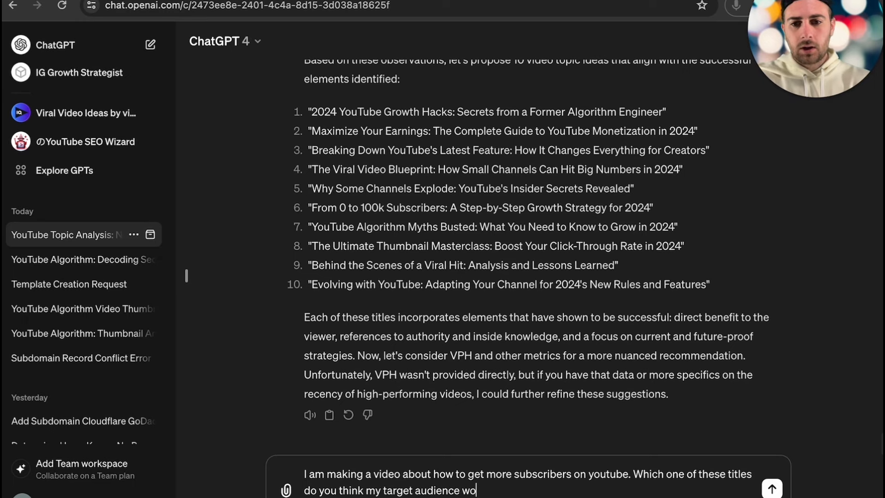
text(uld click: Why Some Channels Explode: YouTube's Insider Secrets Revealed)
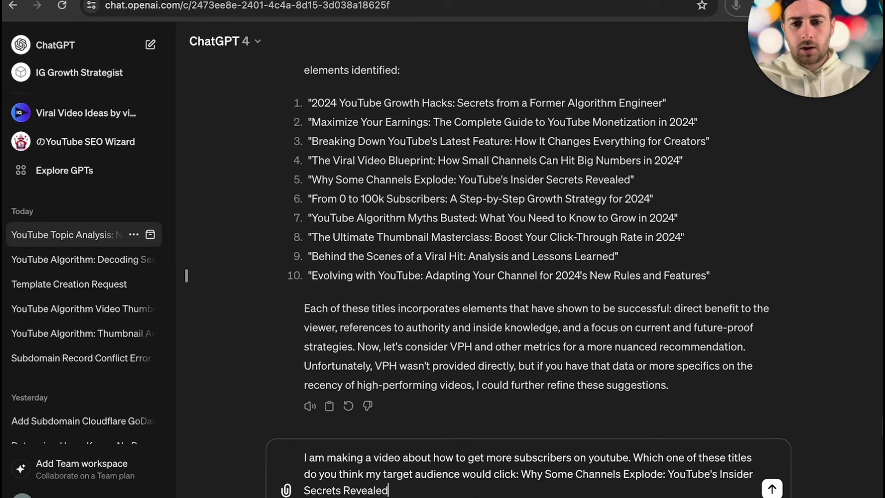
text(OR)
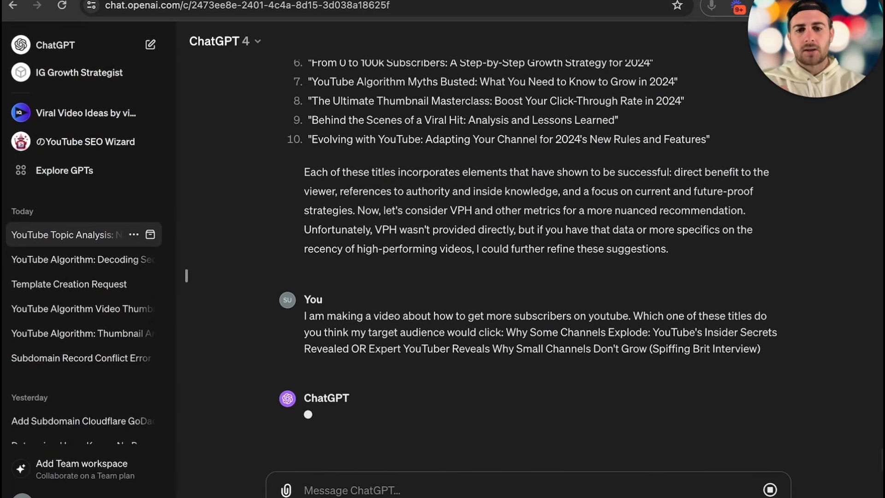
Read ChatGPT's comparison of both titles' strengths, audience appeal and final recommendation.
scroll(down, 3)
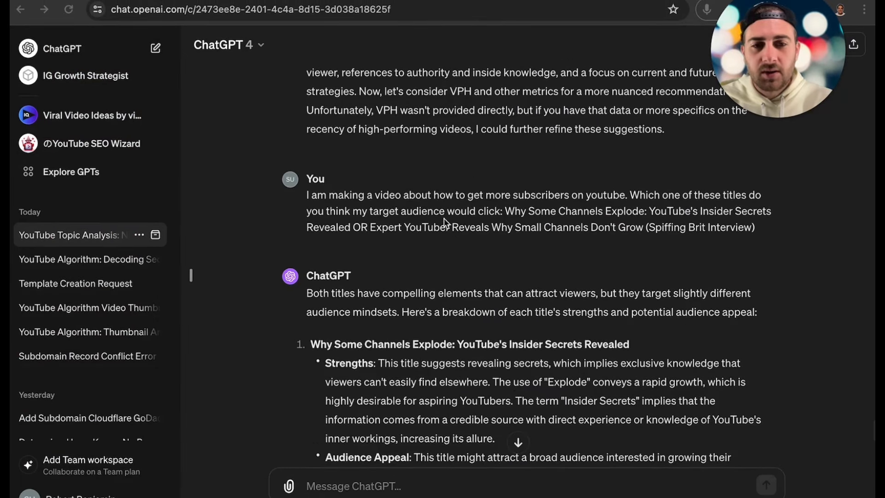
scroll(down, 3)
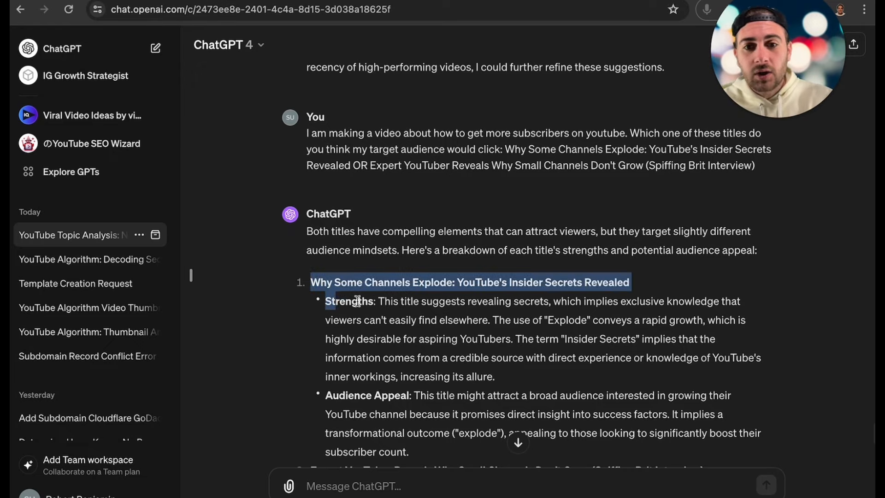
scroll(down, 3)
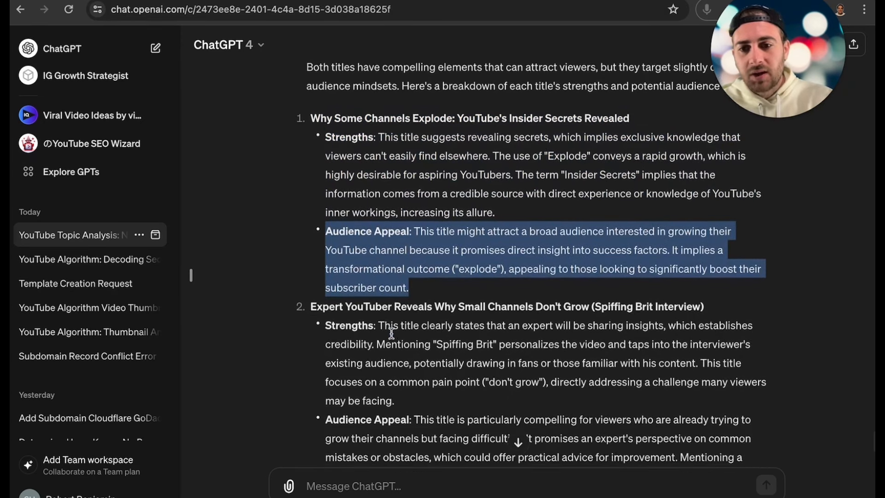
scroll(down, 3)
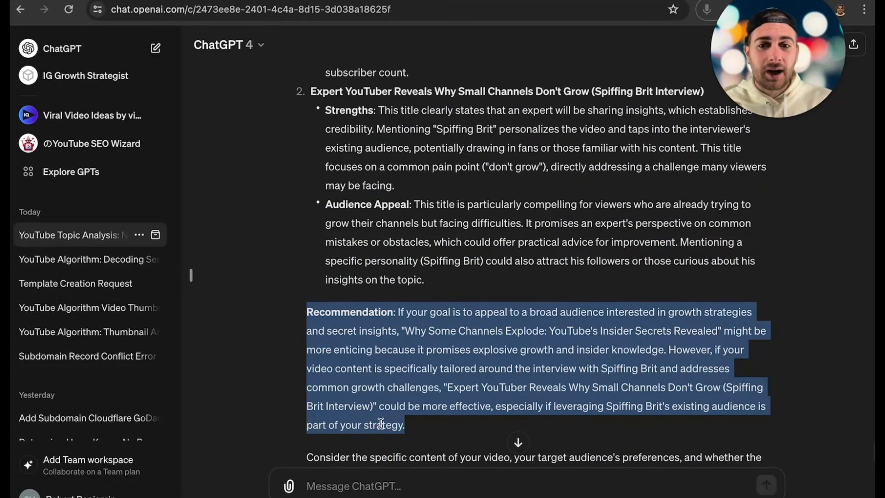
scroll(down, 3)
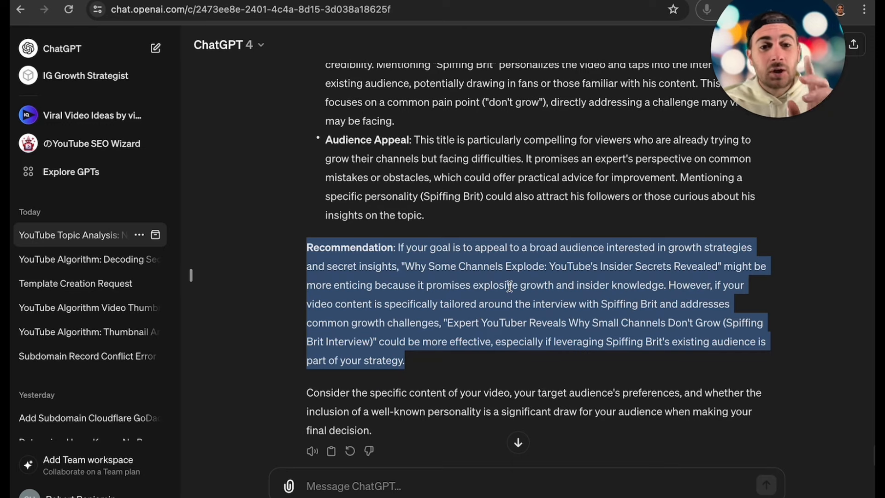
scroll(down, 3)
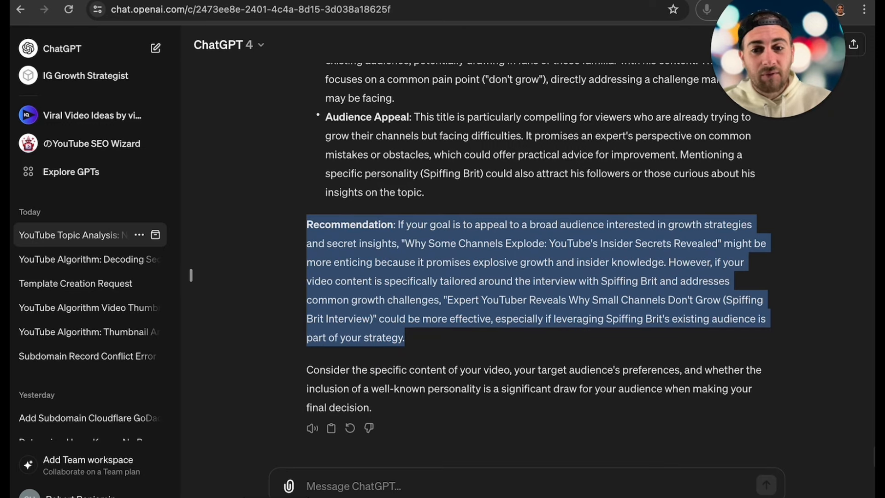